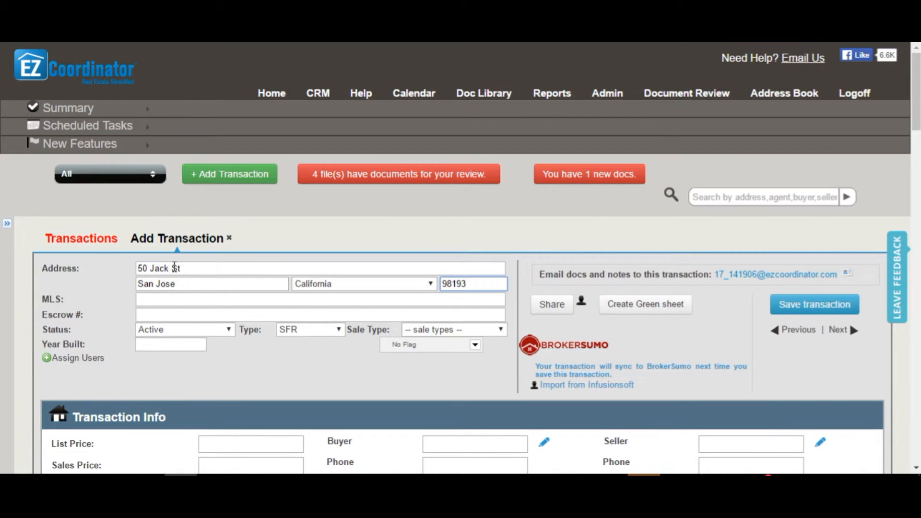
Enter 400000 as the Sales Price on the 50 Jack St transaction form
scroll("down", 3)
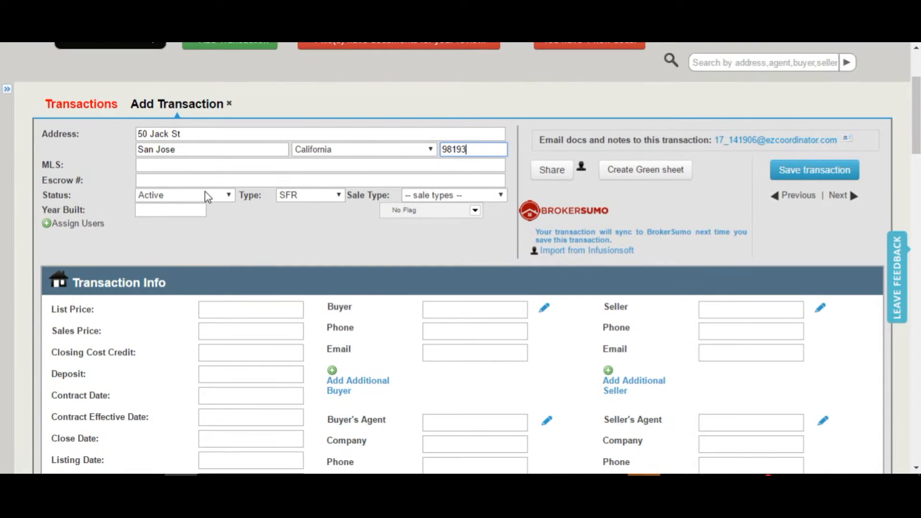
scroll("down", 3)
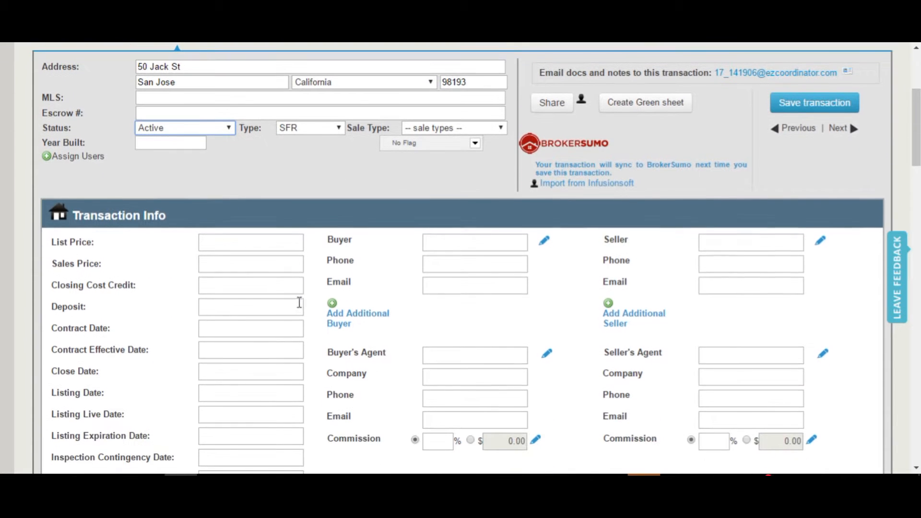
type("400000")
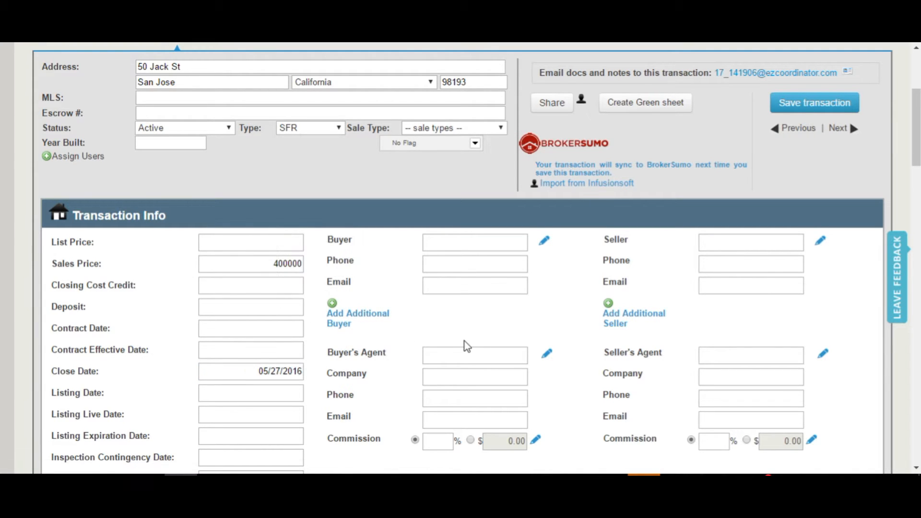
Enter Buyer and Seller names and a 2.5% seller's agent commission alongside the 3% buyer's agent commission
left_click(474, 241)
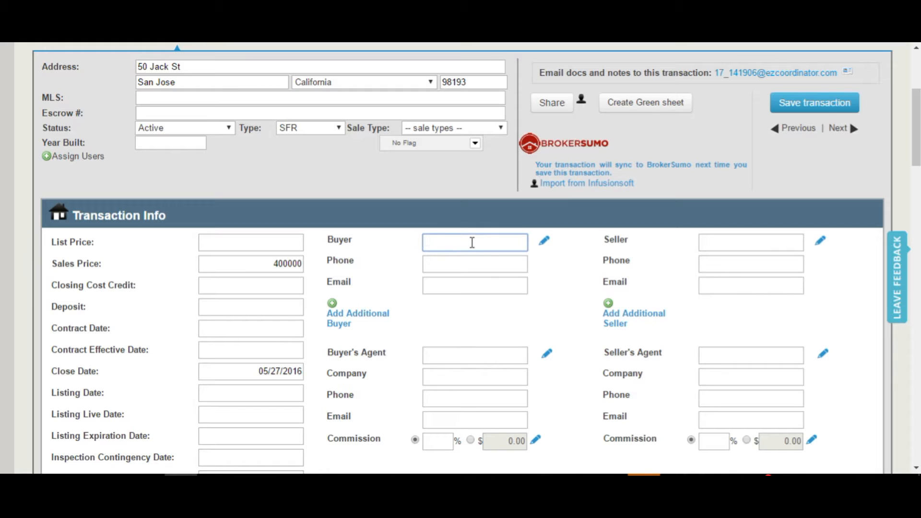
type("Buyer")
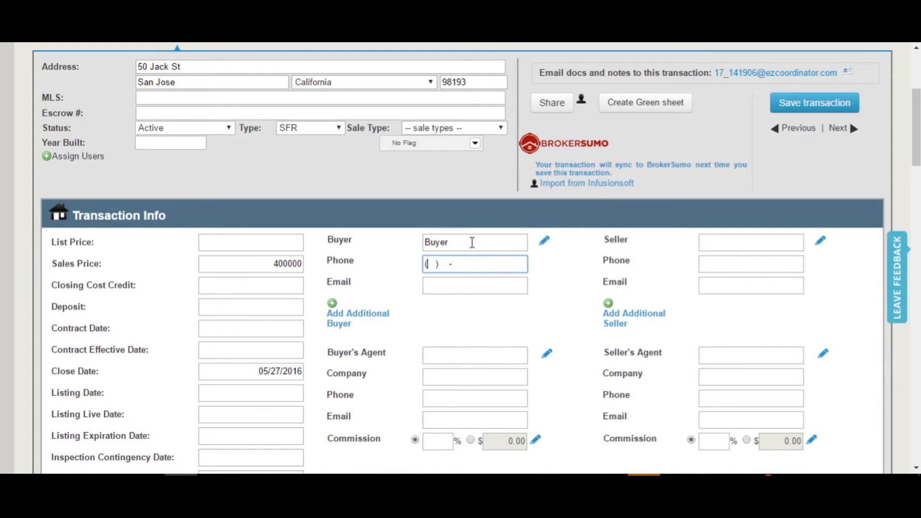
type("sll")
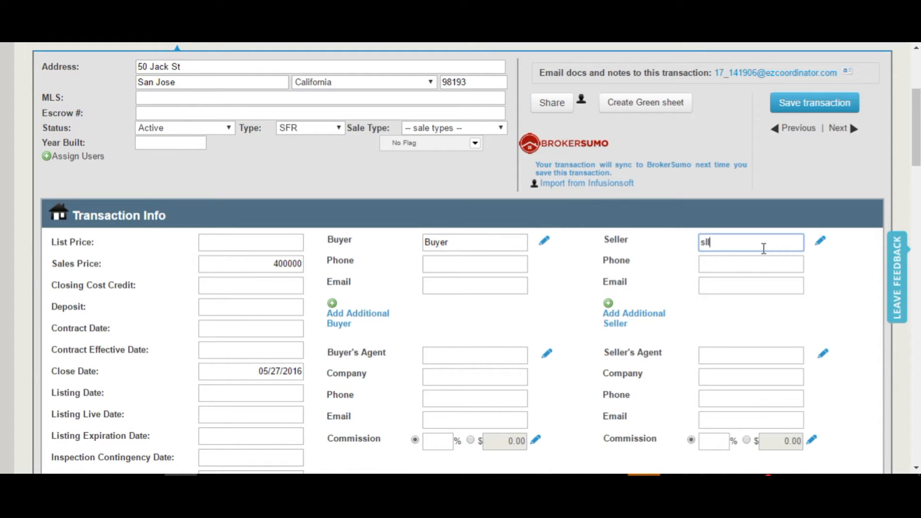
type("Seller")
left_click(437, 441)
type("3")
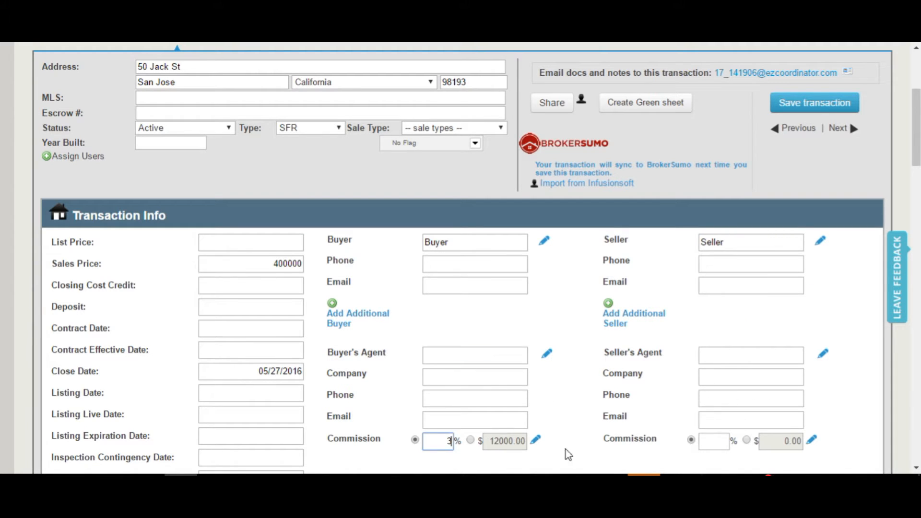
left_click(713, 441)
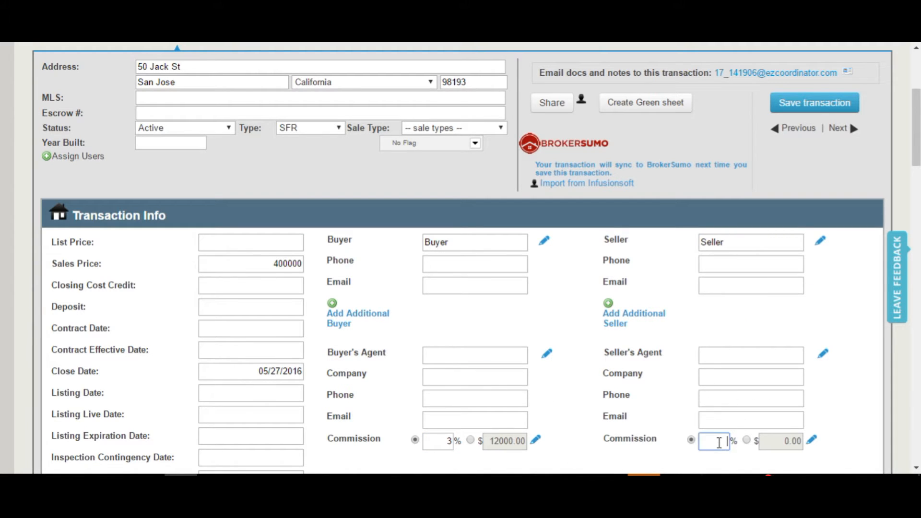
type("2.5")
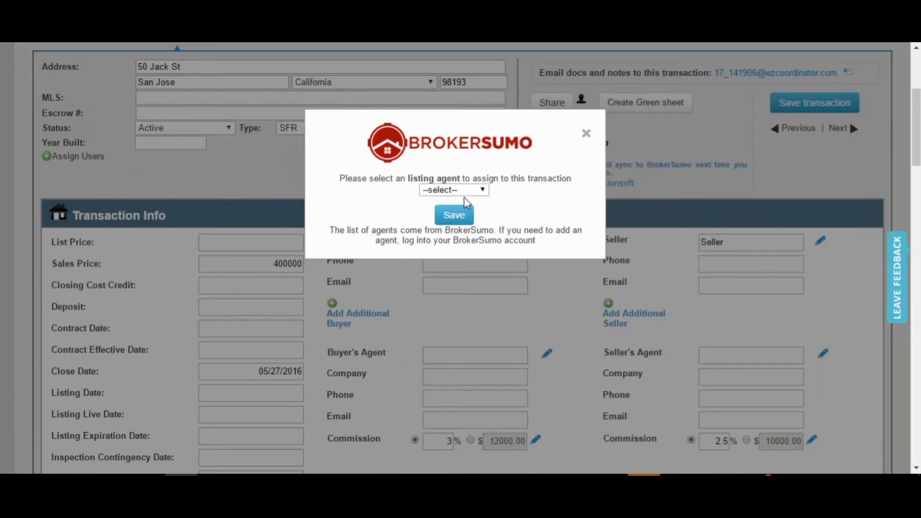
left_click(452, 190)
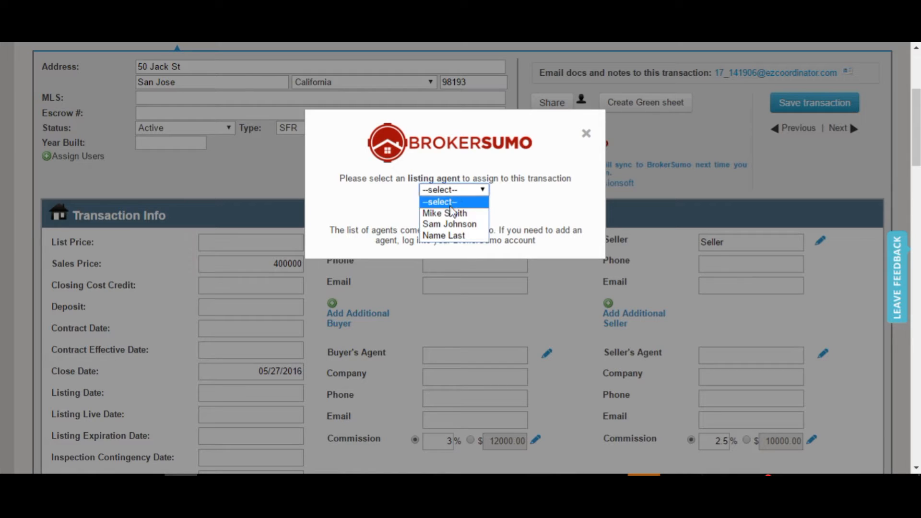
left_click(444, 213)
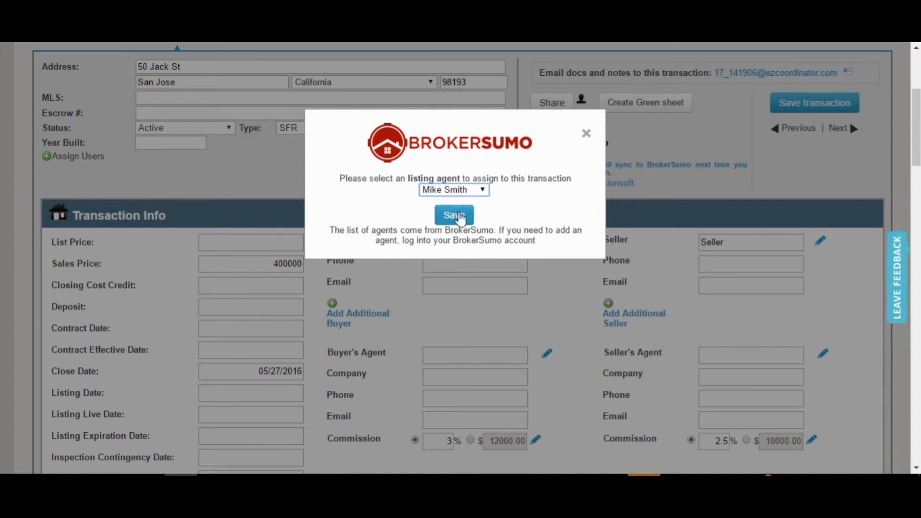
left_click(452, 215)
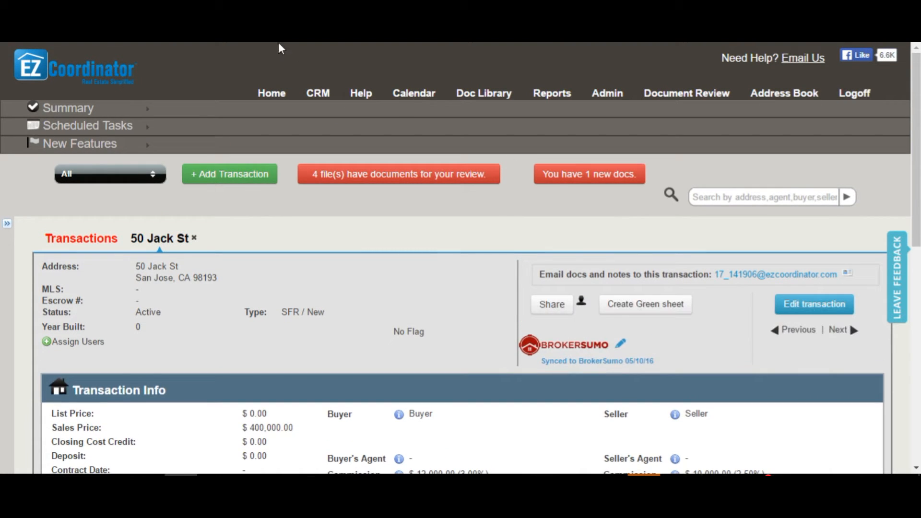
left_click(558, 345)
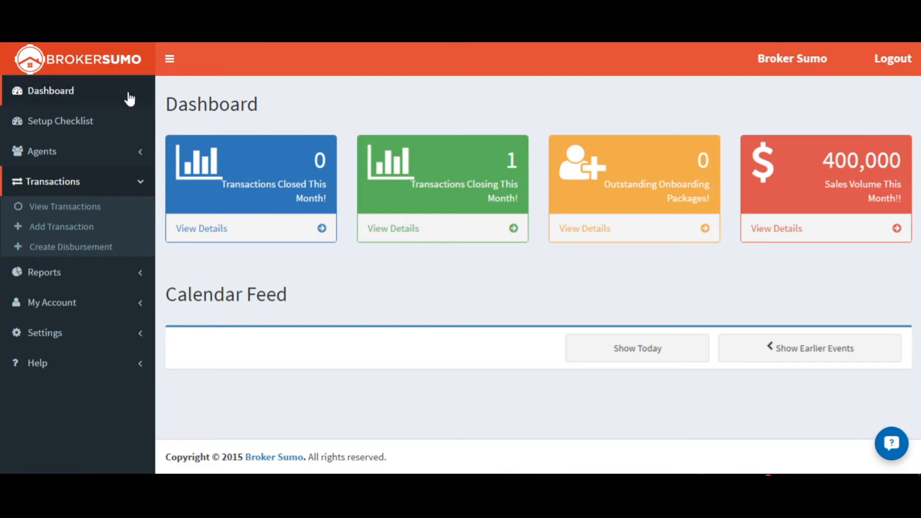
mouse_move(65, 206)
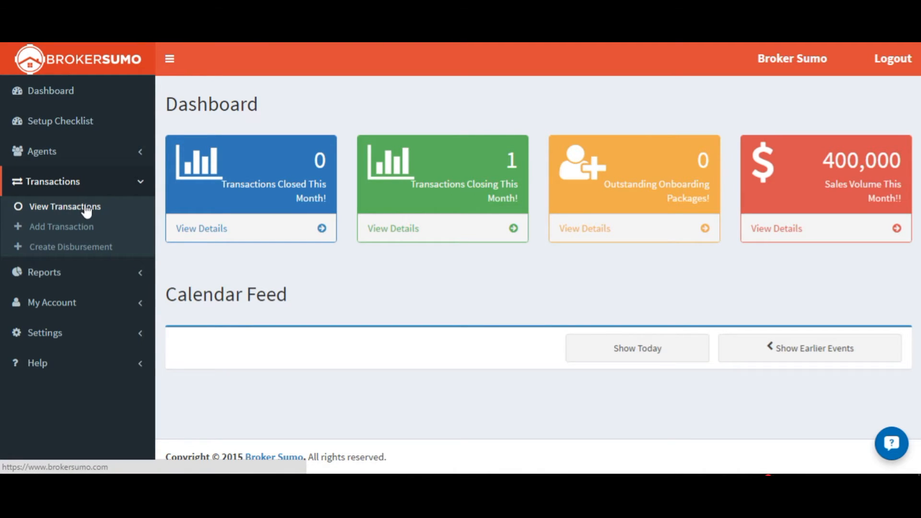
left_click(64, 206)
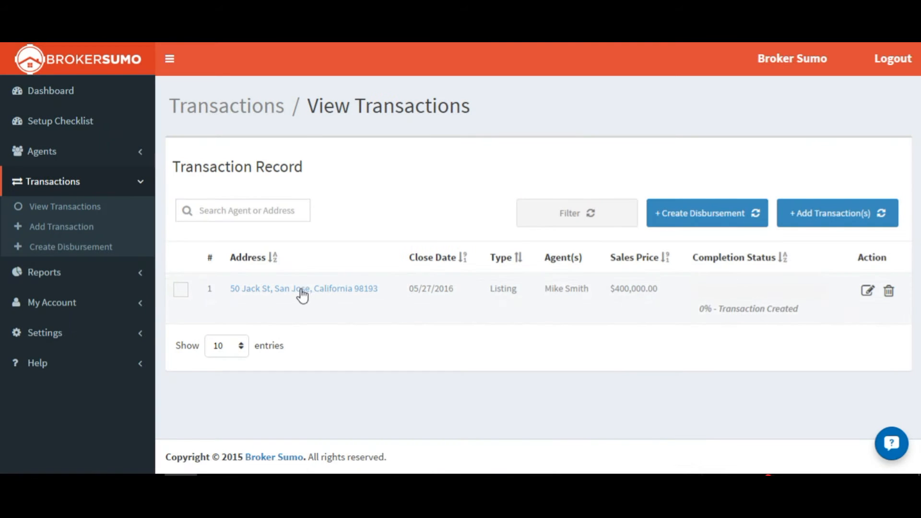
mouse_move(715, 294)
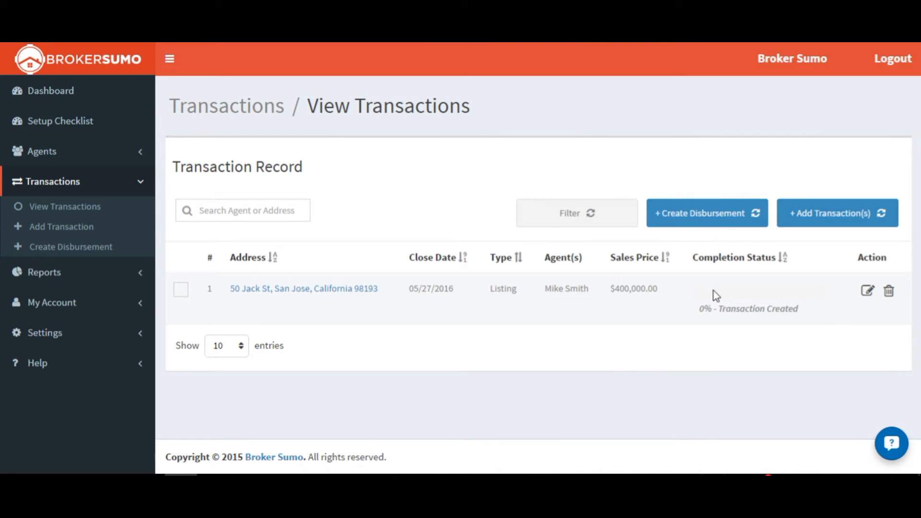
left_click(303, 288)
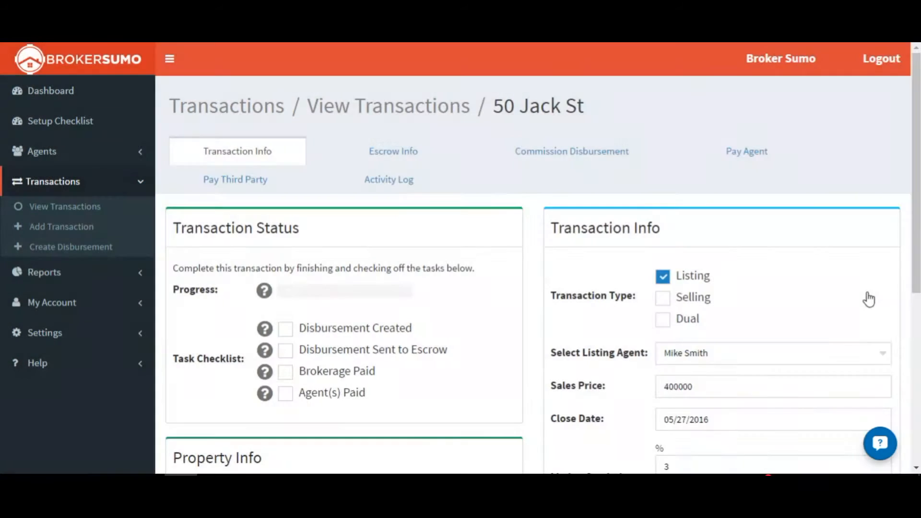
scroll("down", 3)
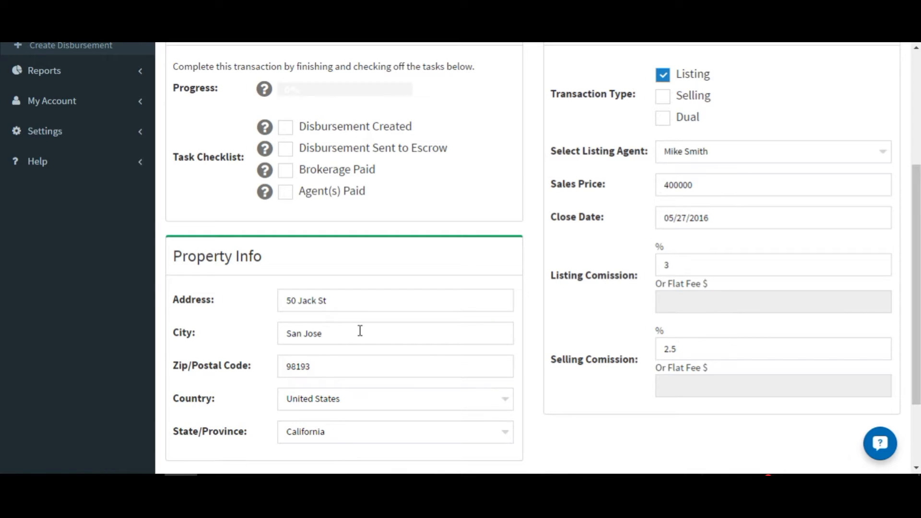
scroll("down", 3)
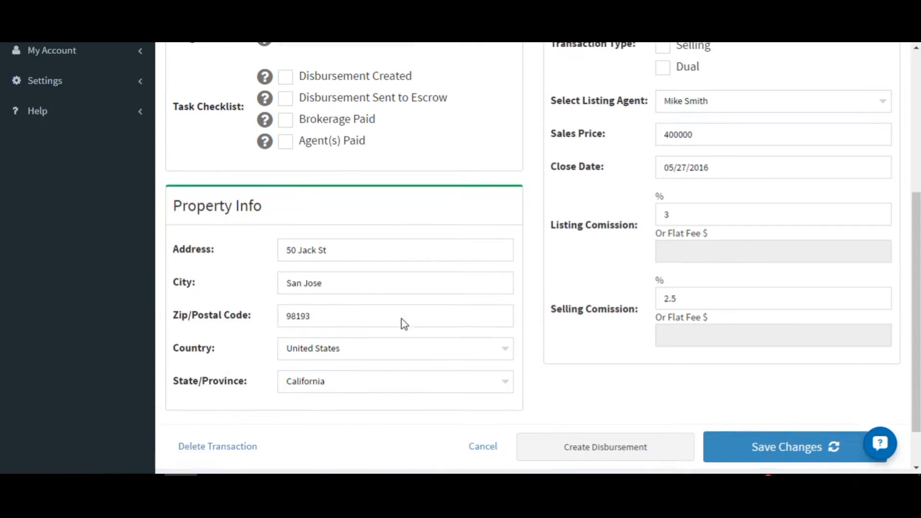
left_click(786, 447)
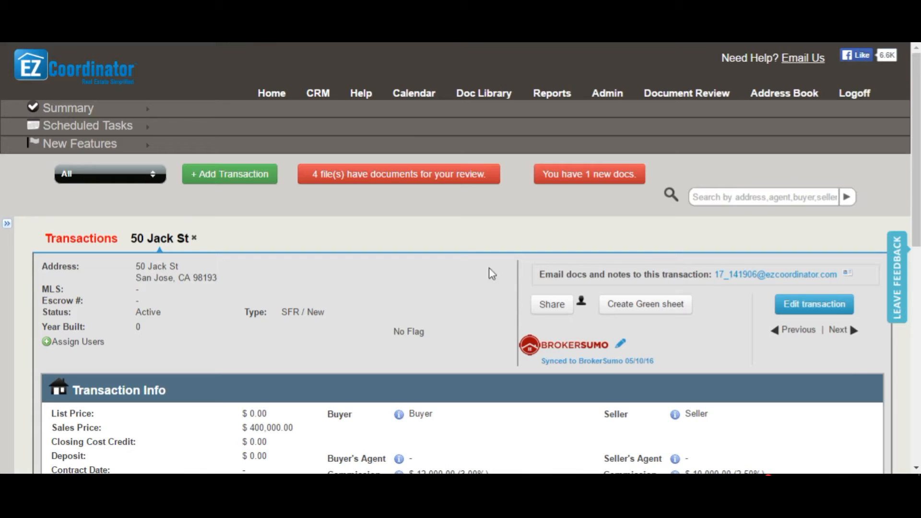
mouse_move(621, 346)
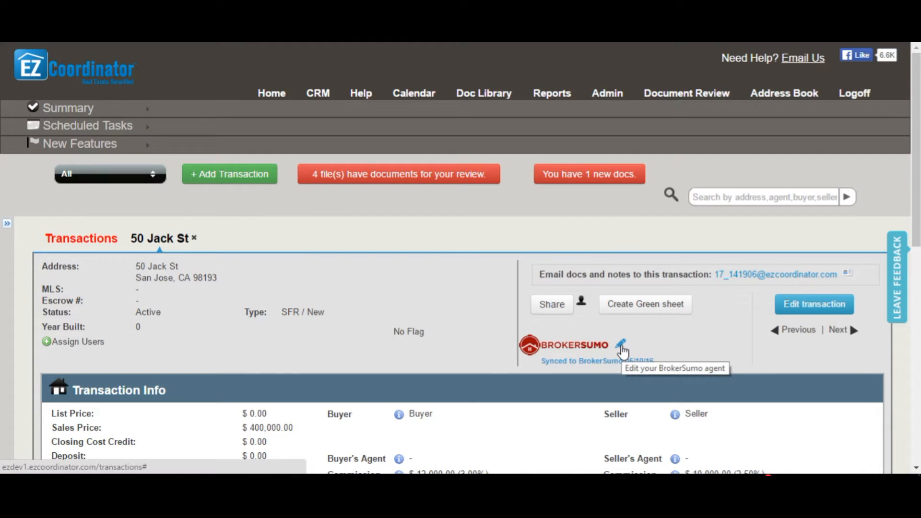
left_click(620, 344)
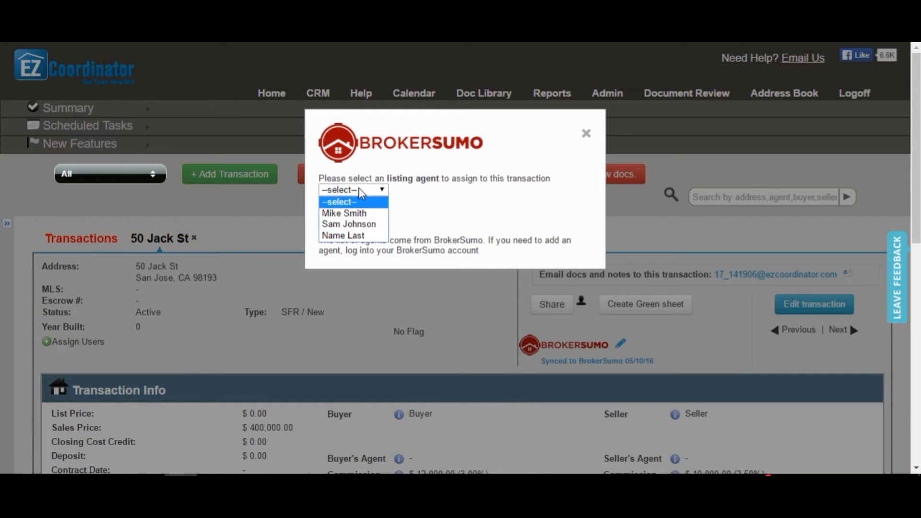
left_click(348, 223)
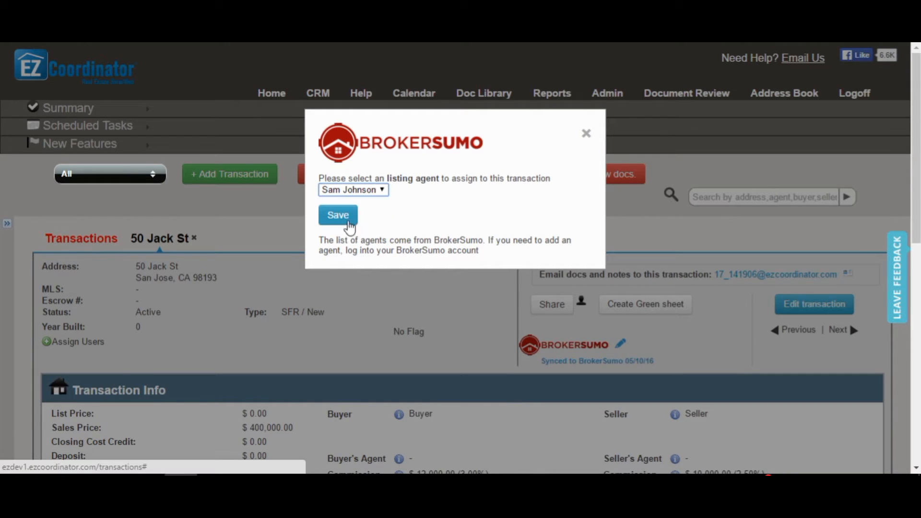
left_click(338, 215)
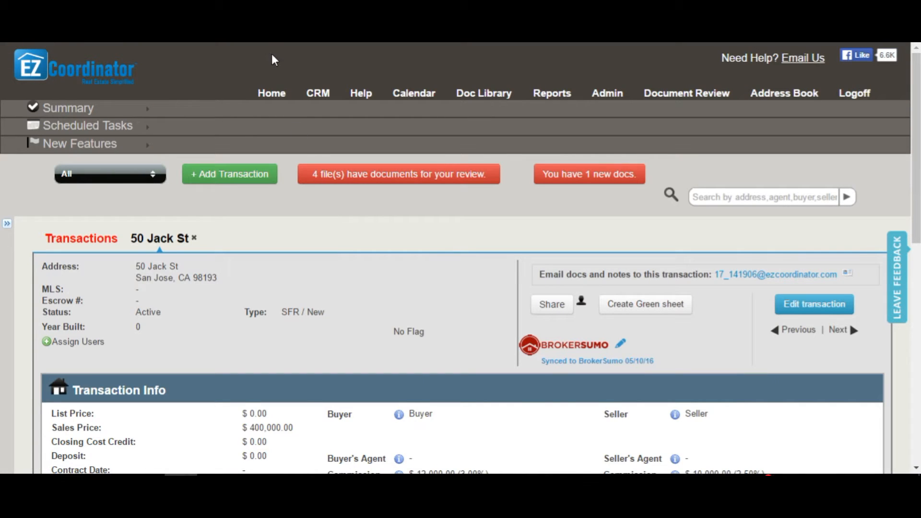
left_click(565, 349)
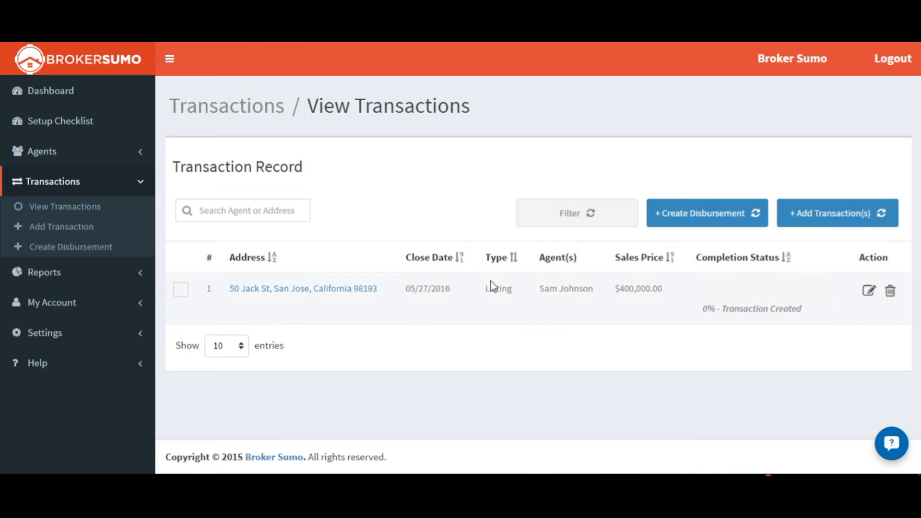
mouse_move(602, 296)
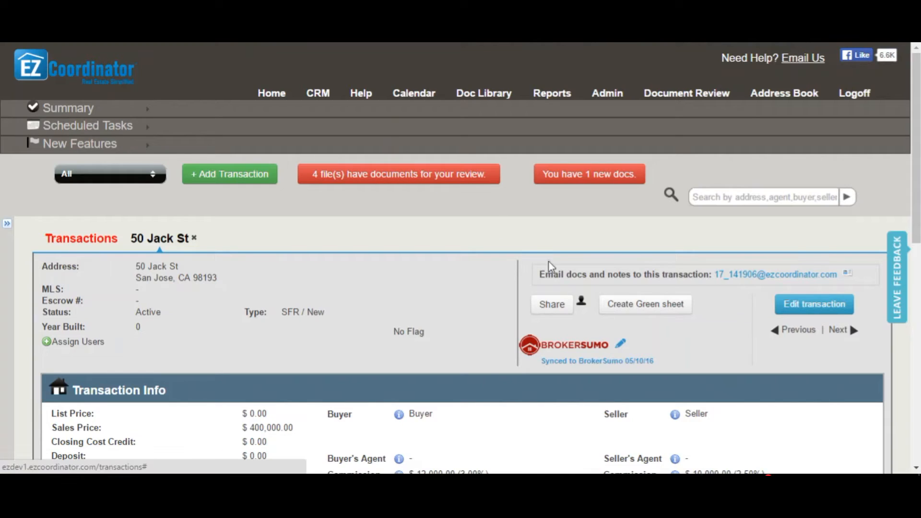
left_click(813, 304)
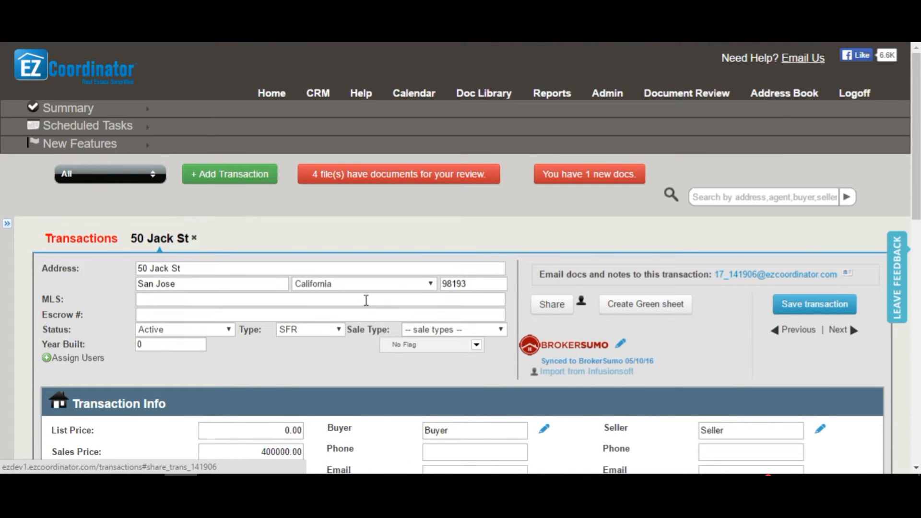
scroll("down", 3)
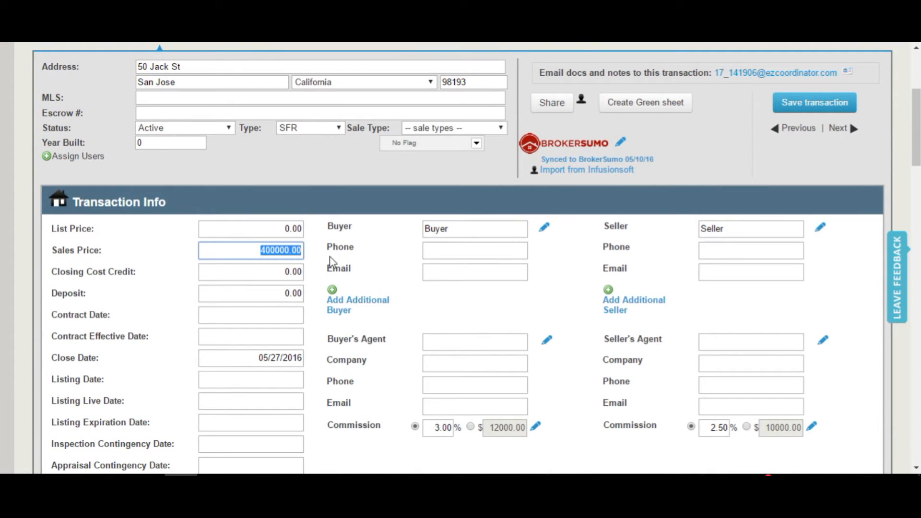
type("450000")
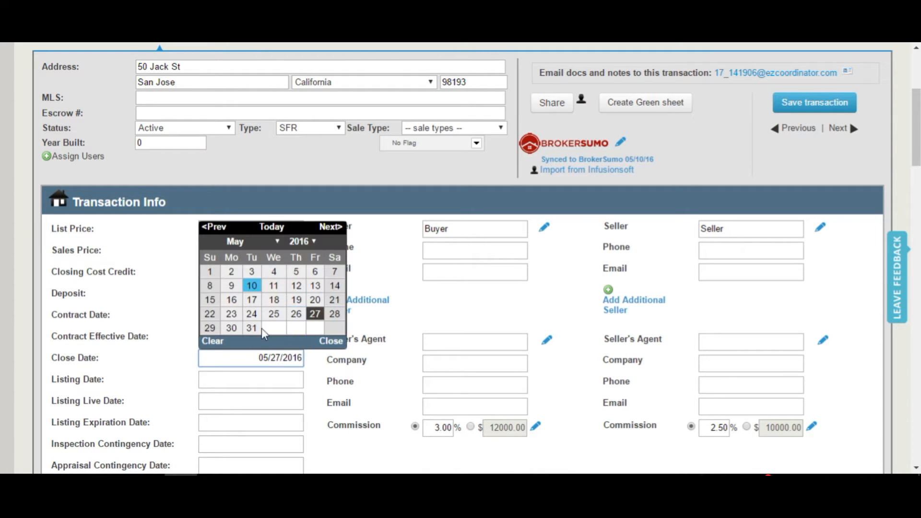
left_click(251, 328)
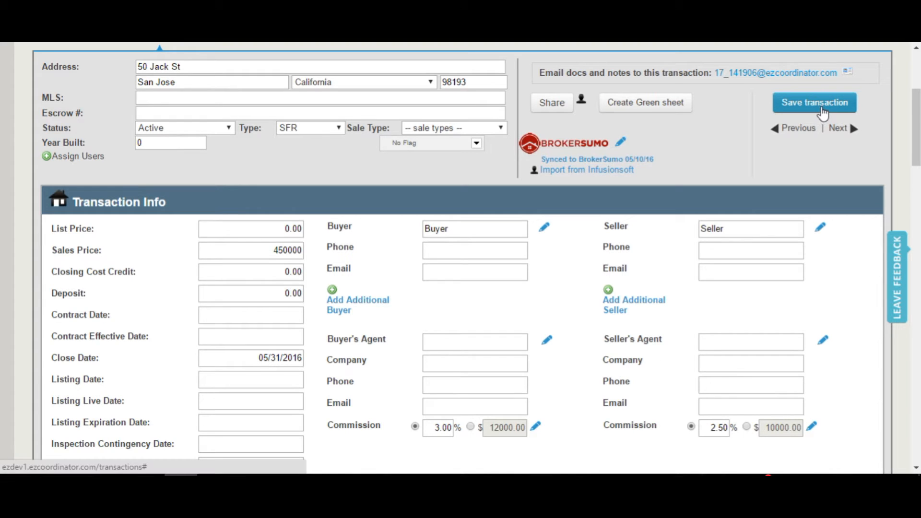
left_click(814, 102)
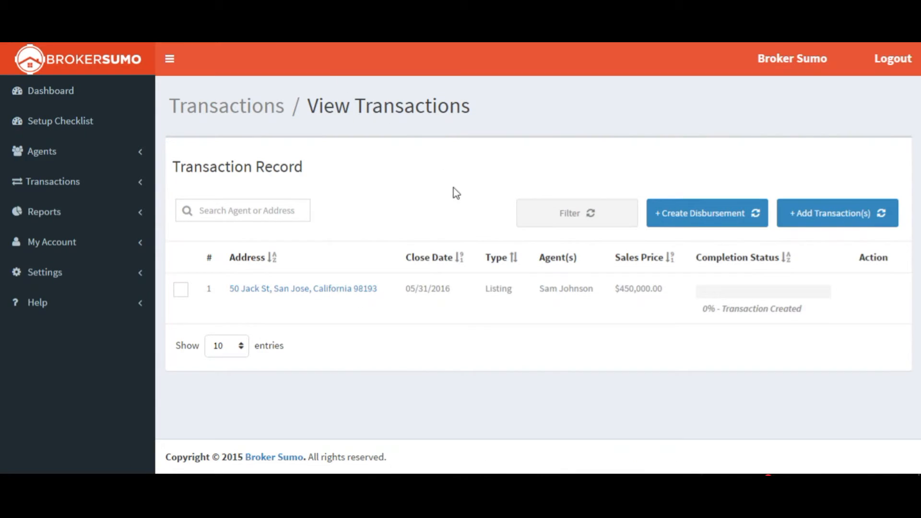
mouse_move(651, 311)
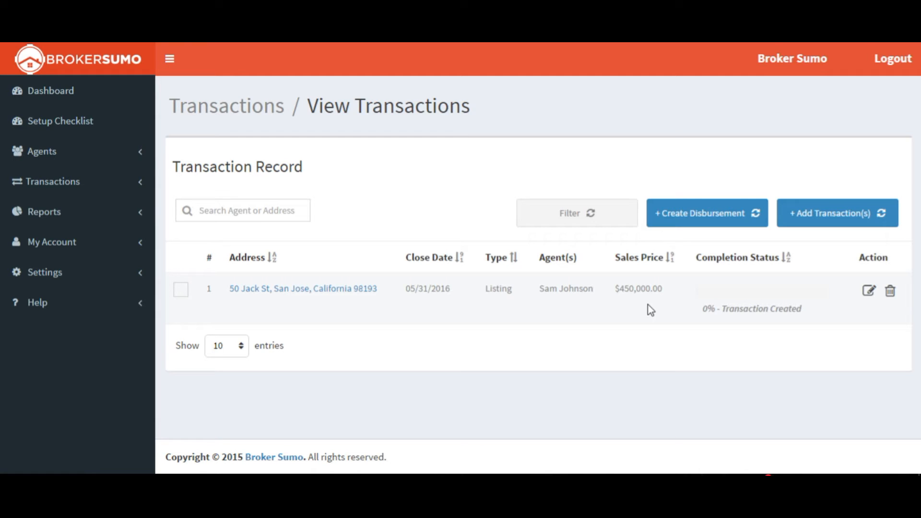
left_click(52, 181)
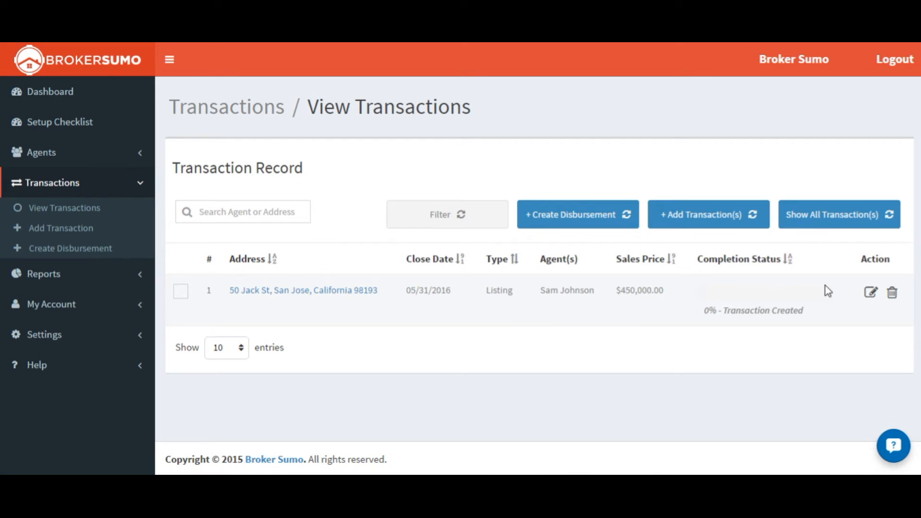
mouse_move(871, 293)
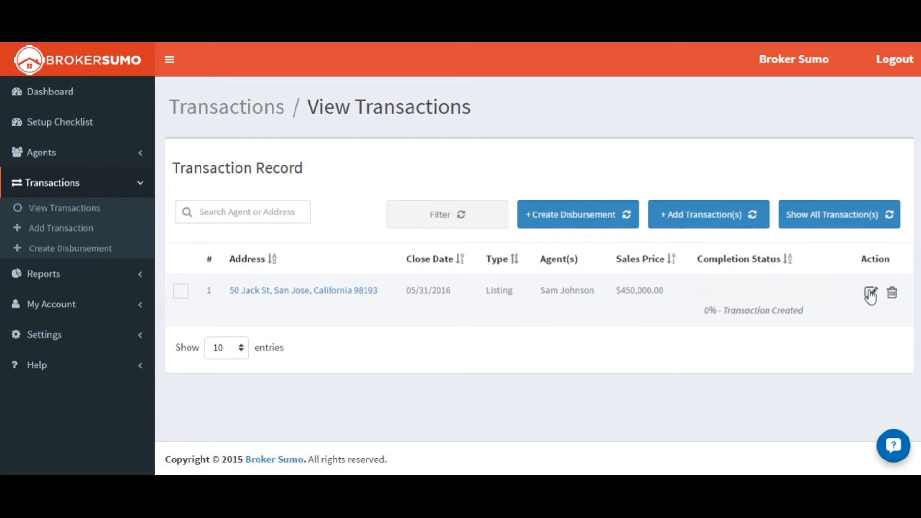
left_click(871, 294)
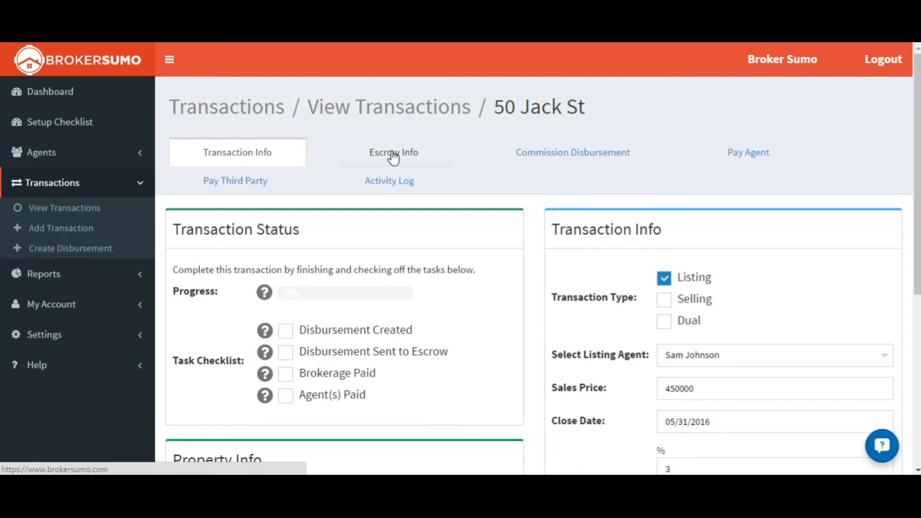
left_click(393, 152)
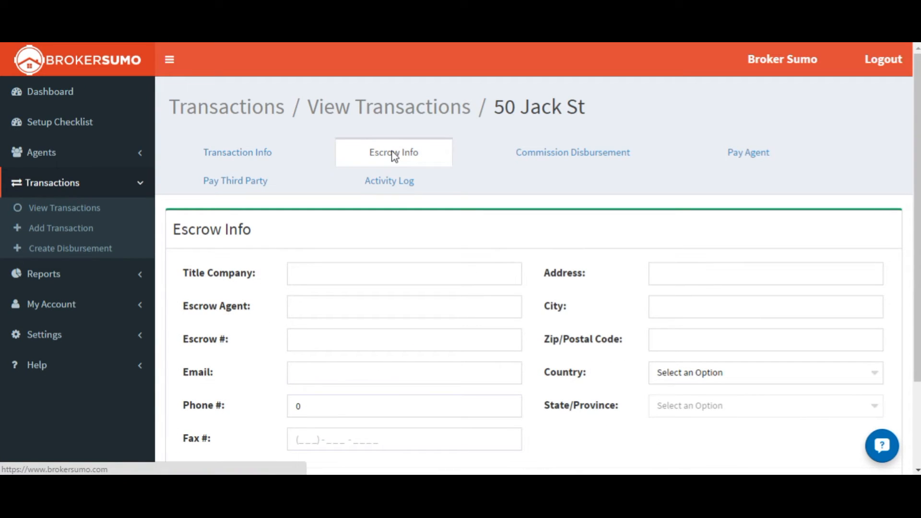
left_click(570, 152)
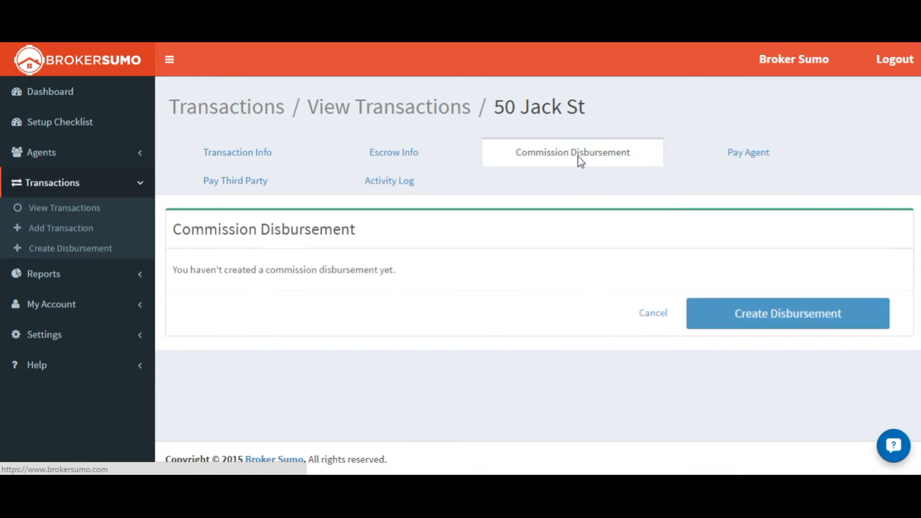
mouse_move(805, 324)
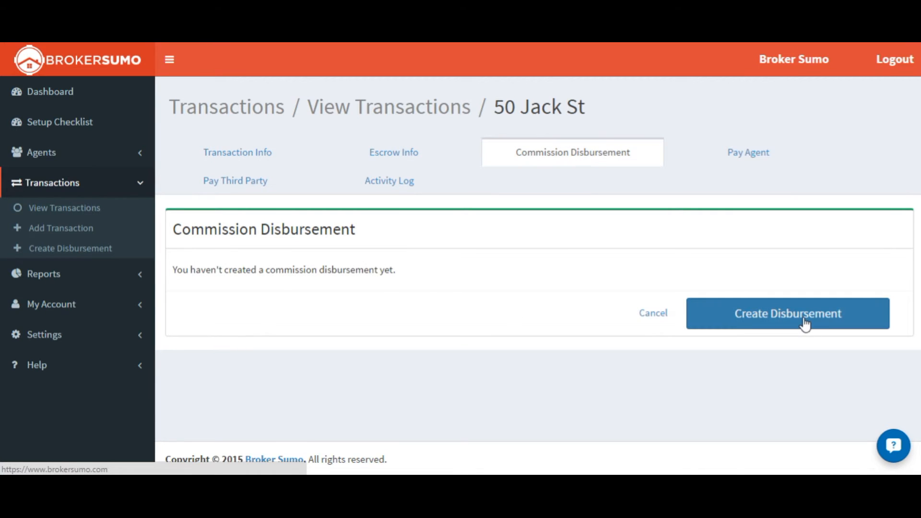
Create the disbursement with a 25% Referral Fee debit paid to Joe's Realty, calculated After, and save it
left_click(786, 313)
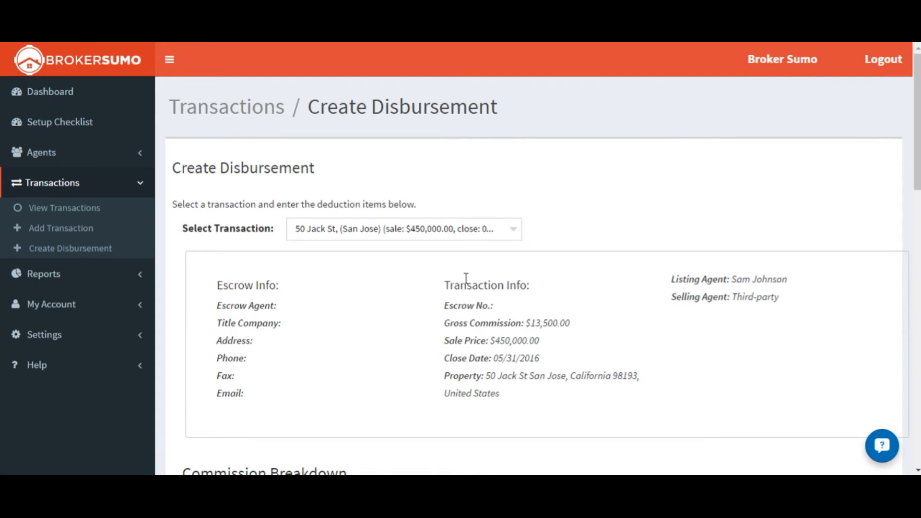
scroll("down", 3)
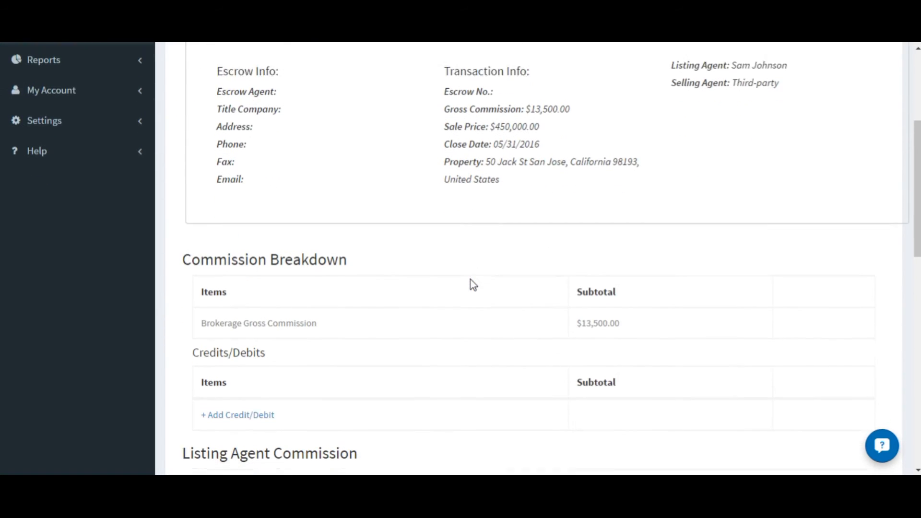
scroll("down", 3)
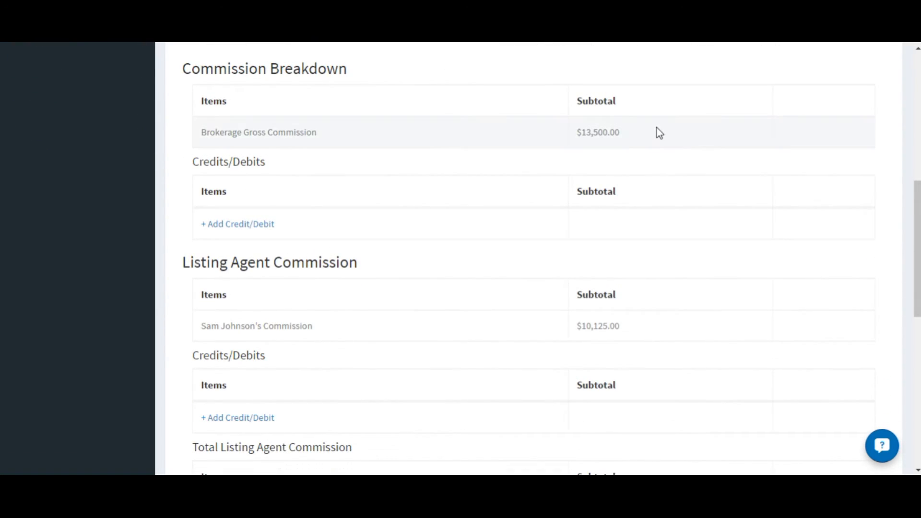
mouse_move(671, 351)
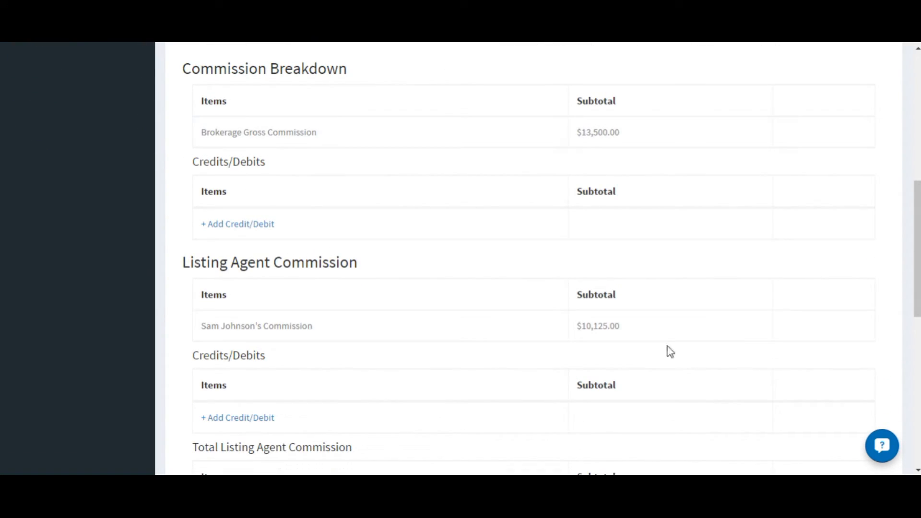
mouse_move(655, 339)
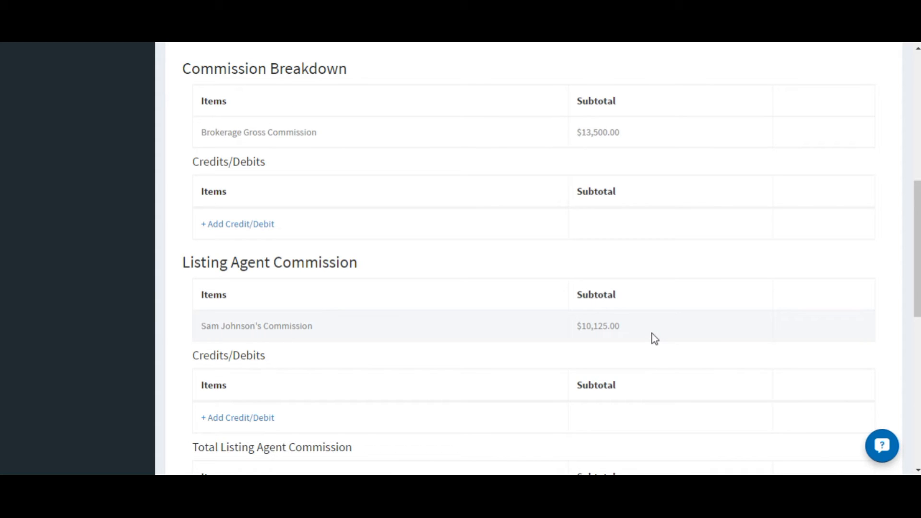
mouse_move(293, 228)
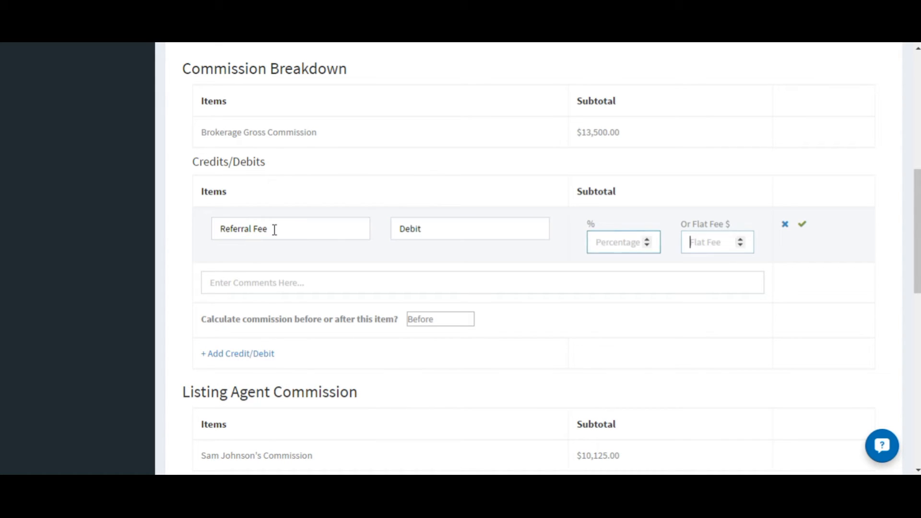
left_click(622, 242)
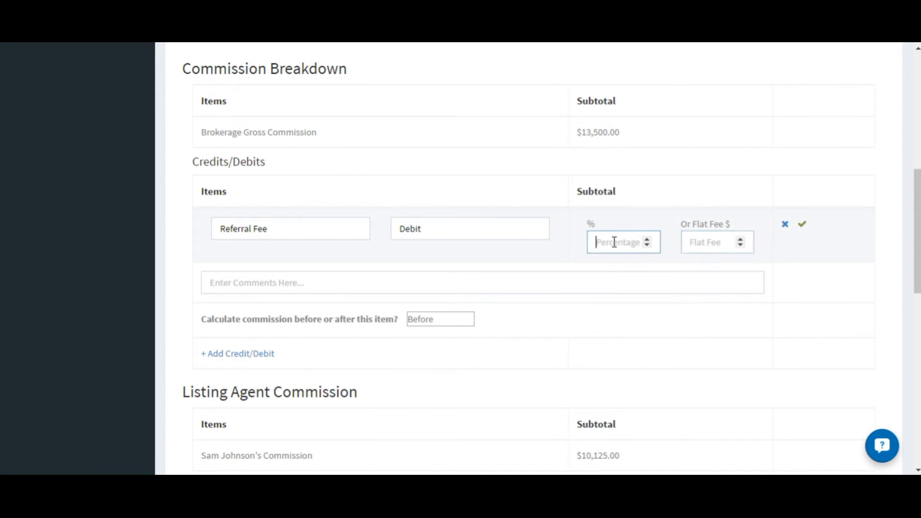
type("25")
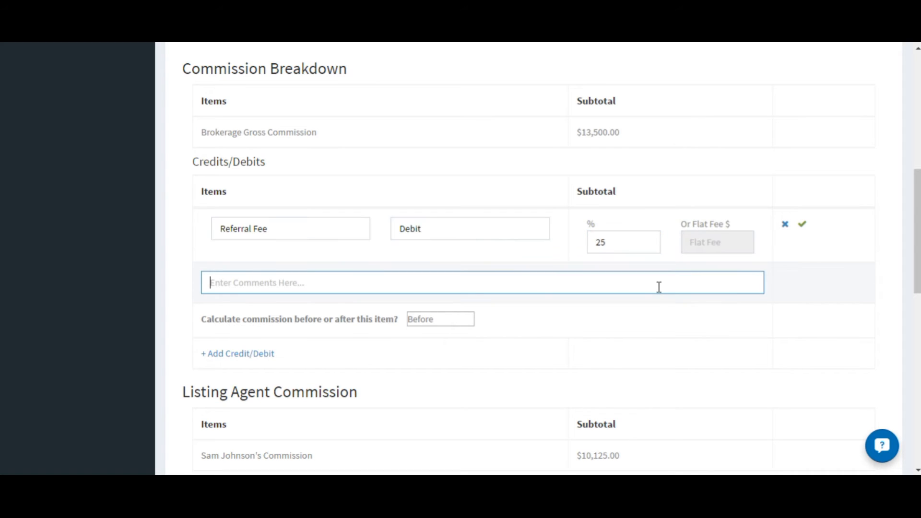
type("Pay to Jo")
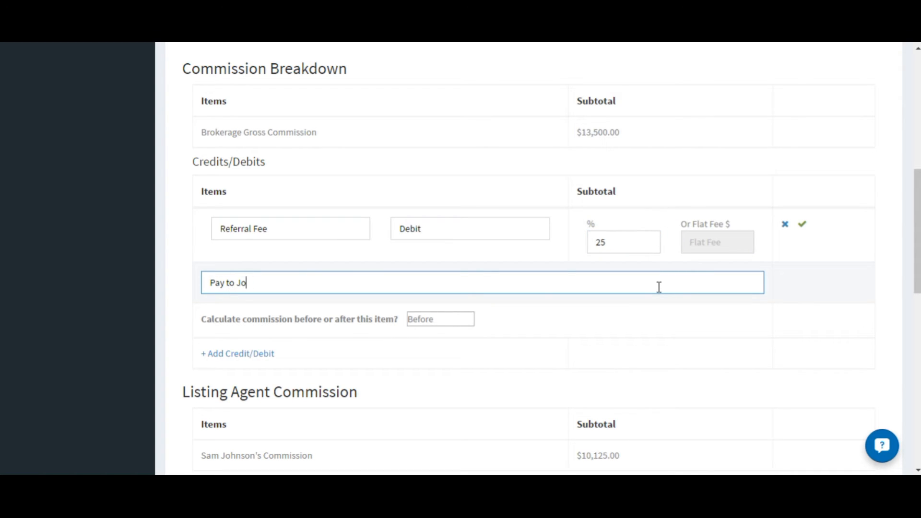
type("e's Realty...")
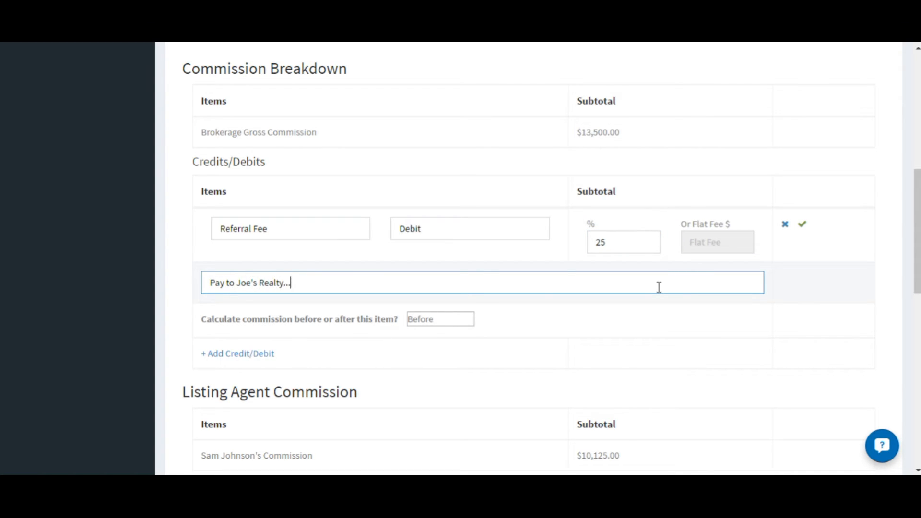
mouse_move(441, 310)
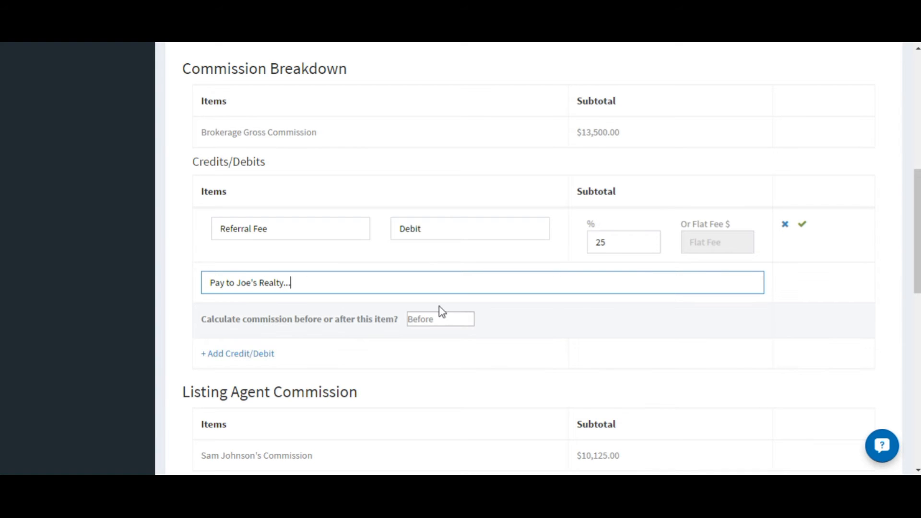
left_click(439, 318)
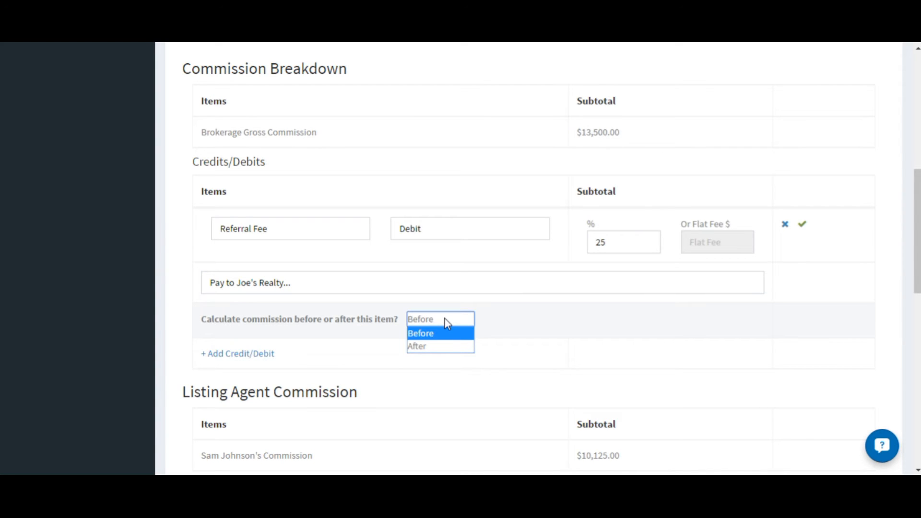
left_click(416, 346)
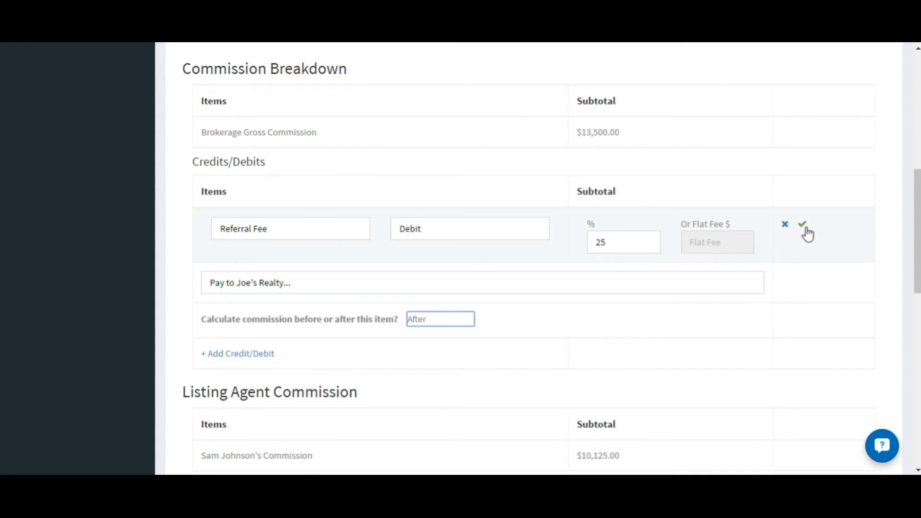
left_click(803, 225)
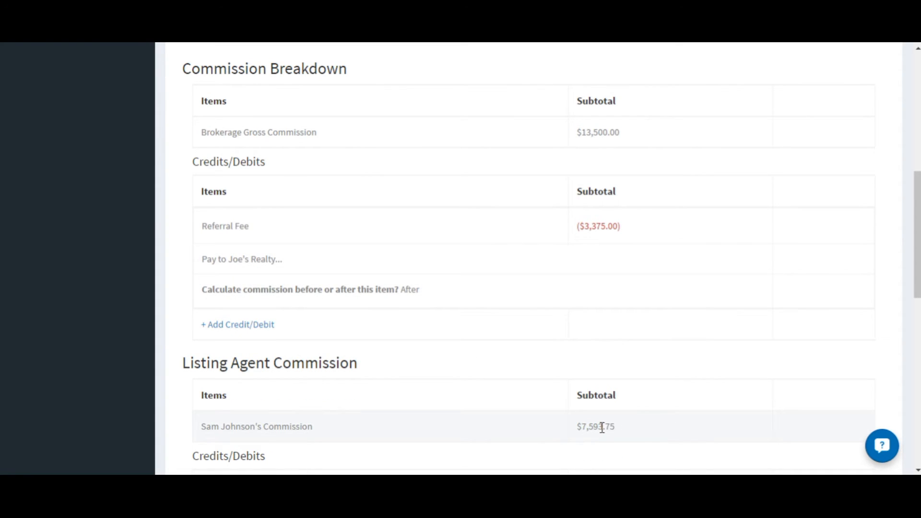
Start adding a credit/debit on the listing agent's commission
scroll("down", 3)
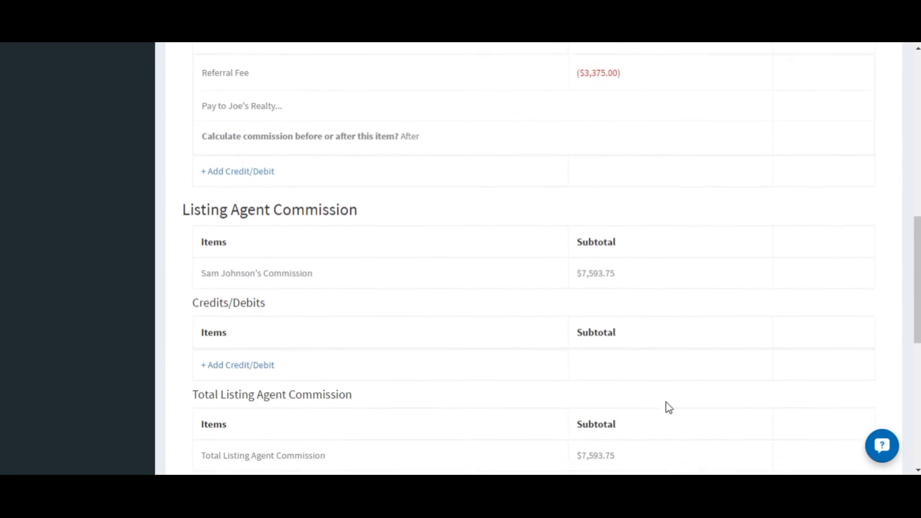
scroll("down", 3)
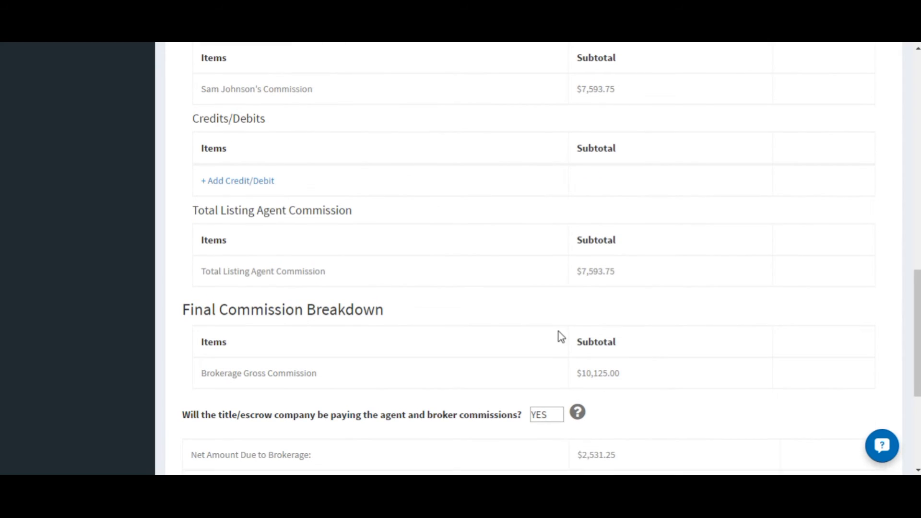
left_click(237, 180)
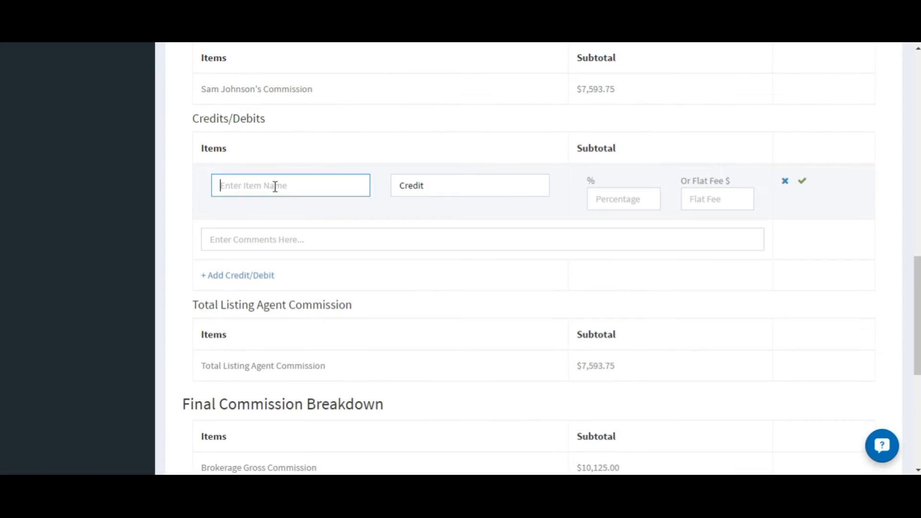
Add a $1,000 Credit to Seller debit and create the disbursement leaving $6,593.75 due to the agent
type("Credit to Seller")
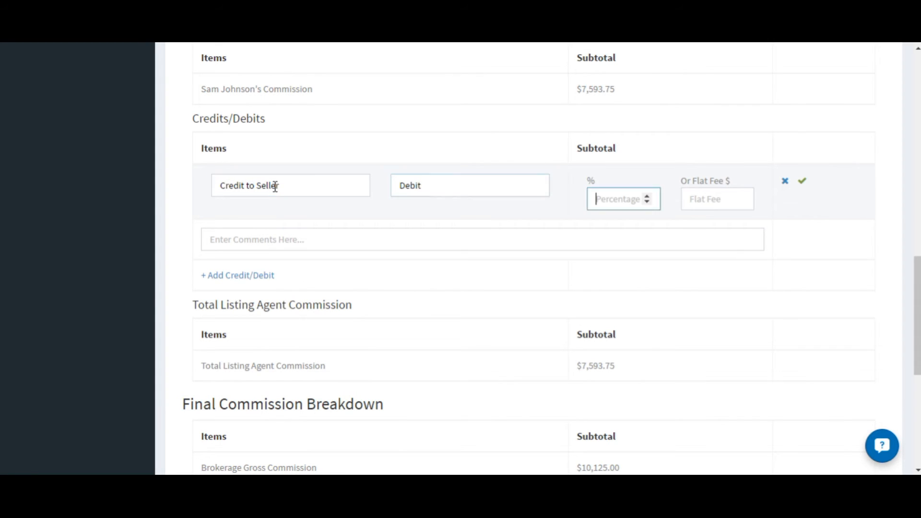
type("1000")
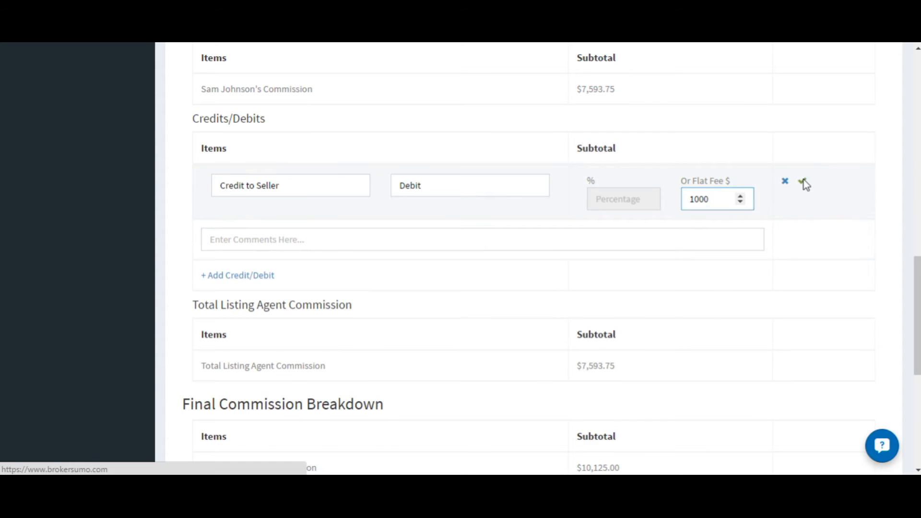
left_click(803, 182)
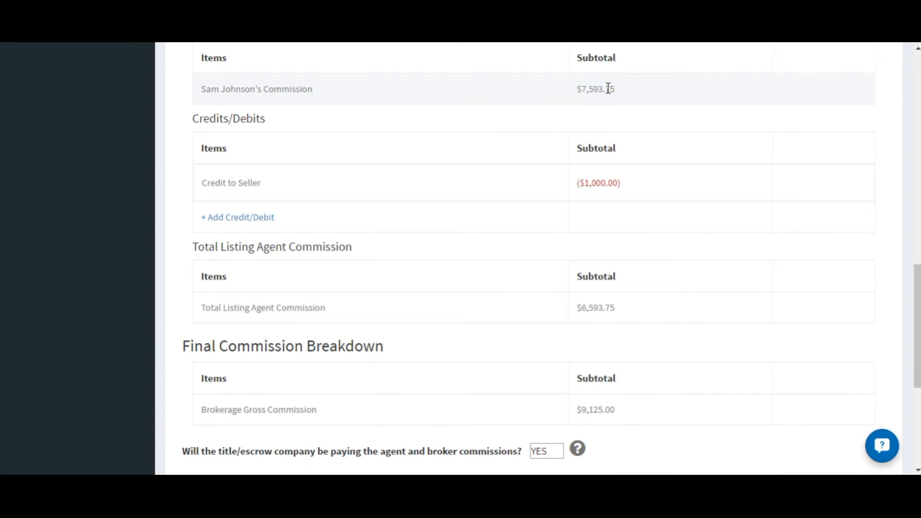
mouse_move(616, 308)
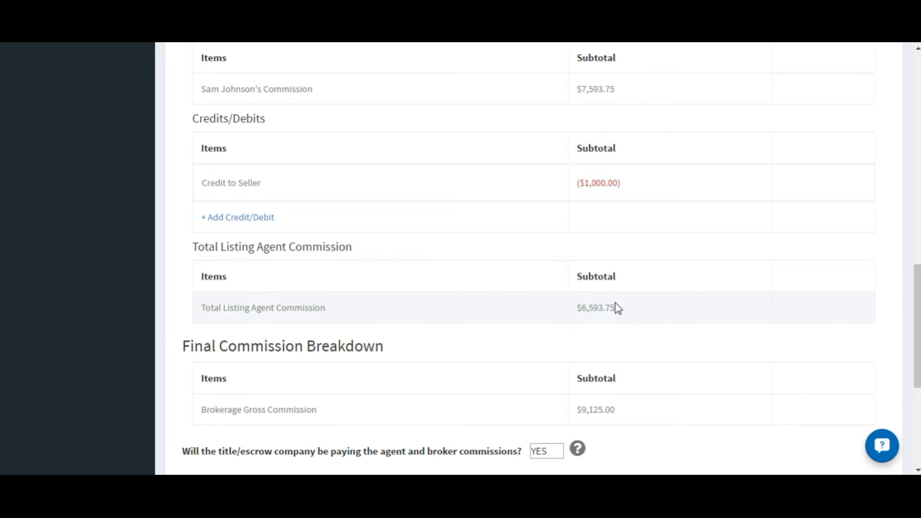
scroll("down", 3)
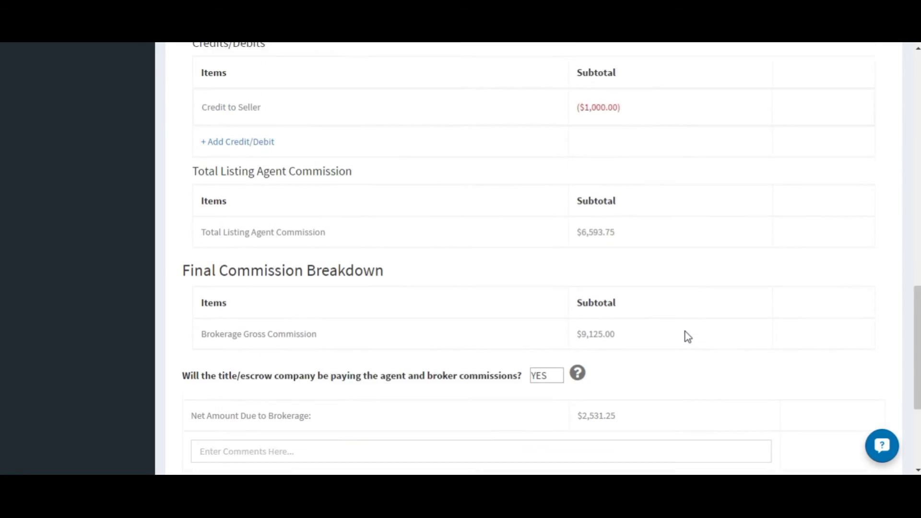
scroll("down", 3)
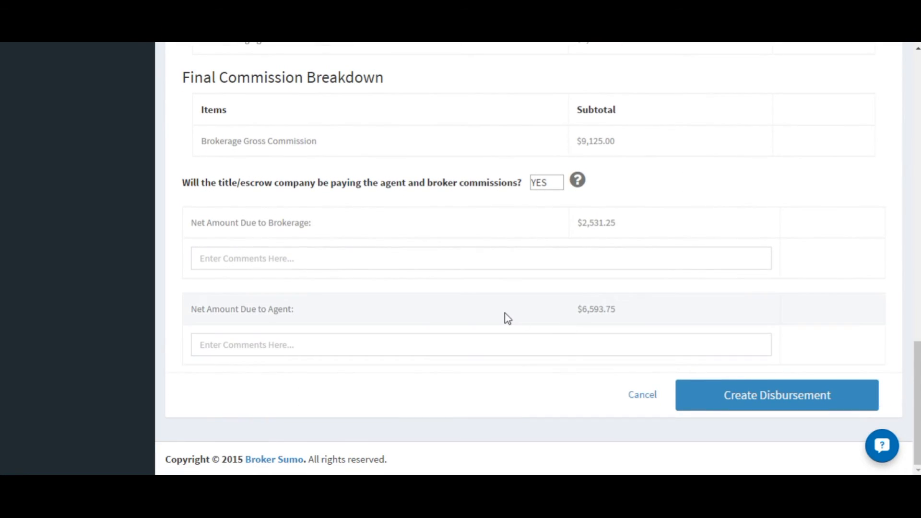
mouse_move(512, 232)
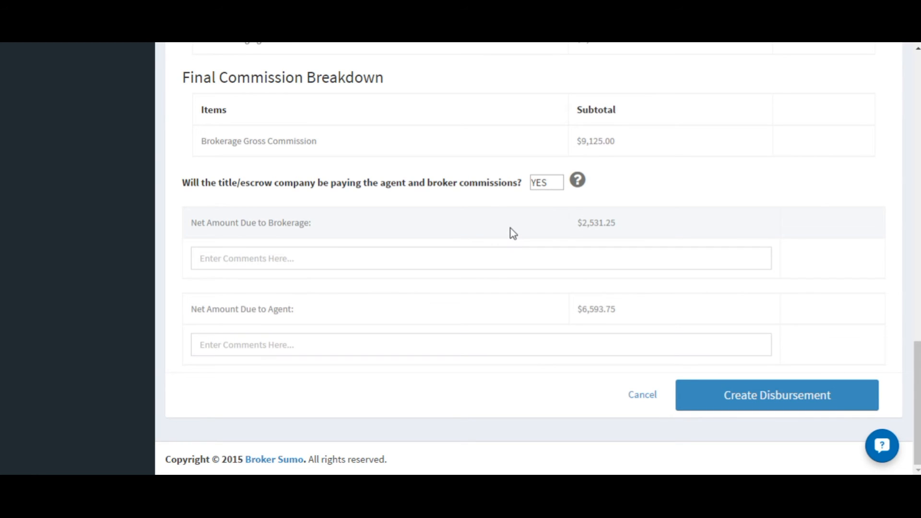
left_click(776, 395)
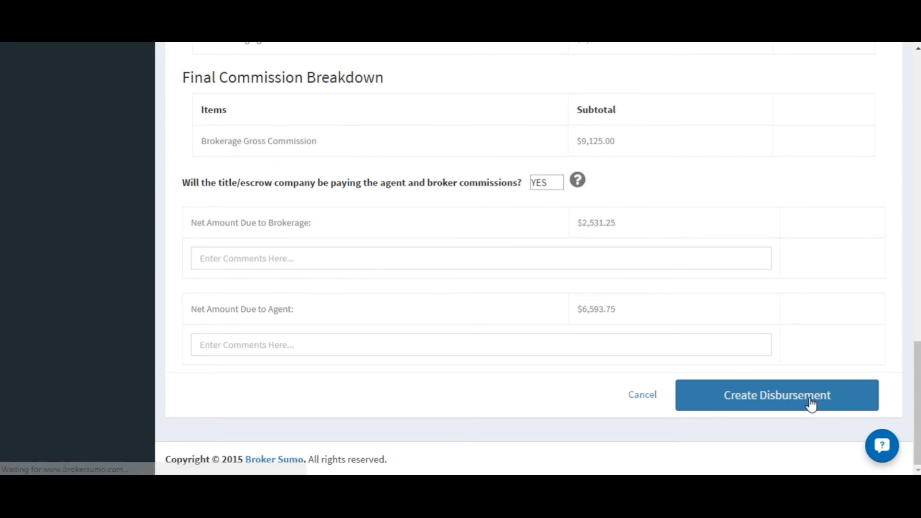
left_click(776, 395)
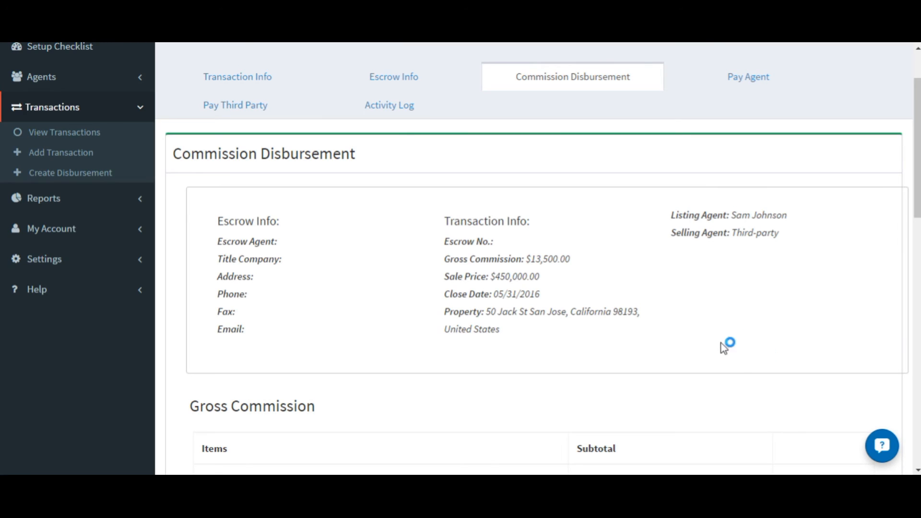
scroll("down", 3)
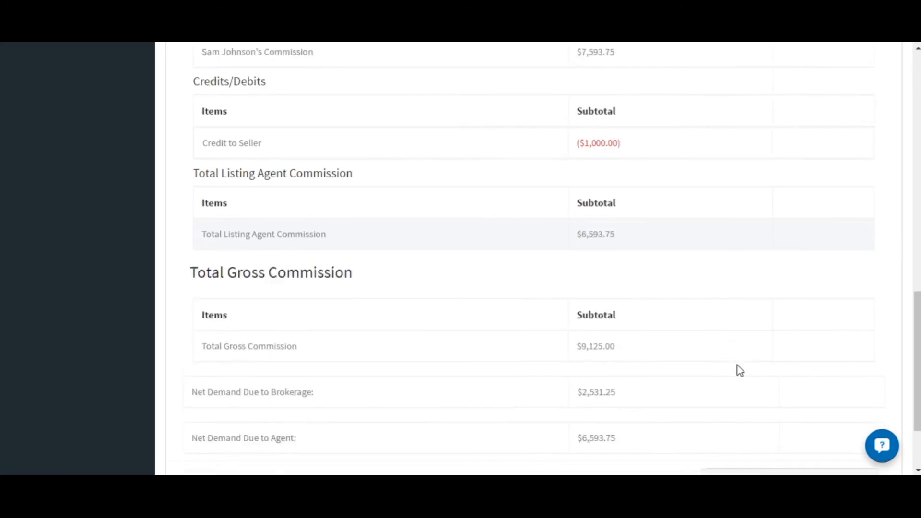
scroll("down", 3)
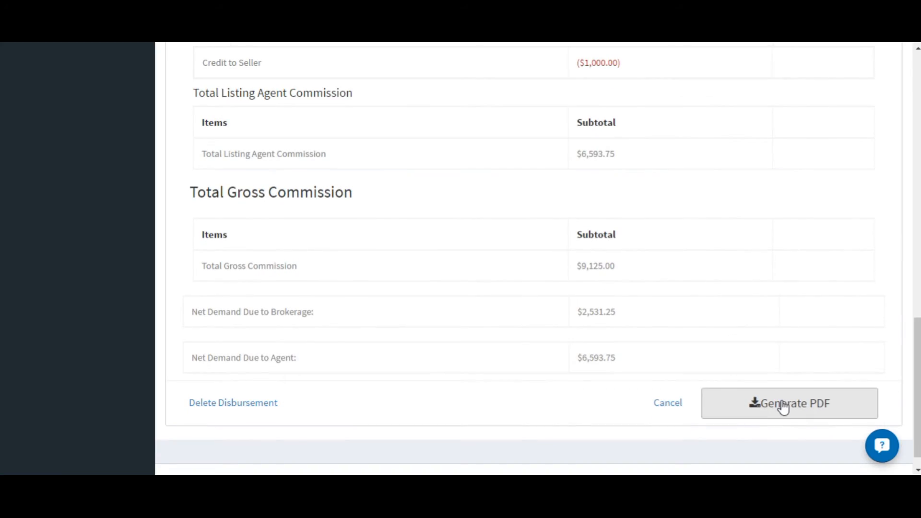
mouse_move(765, 334)
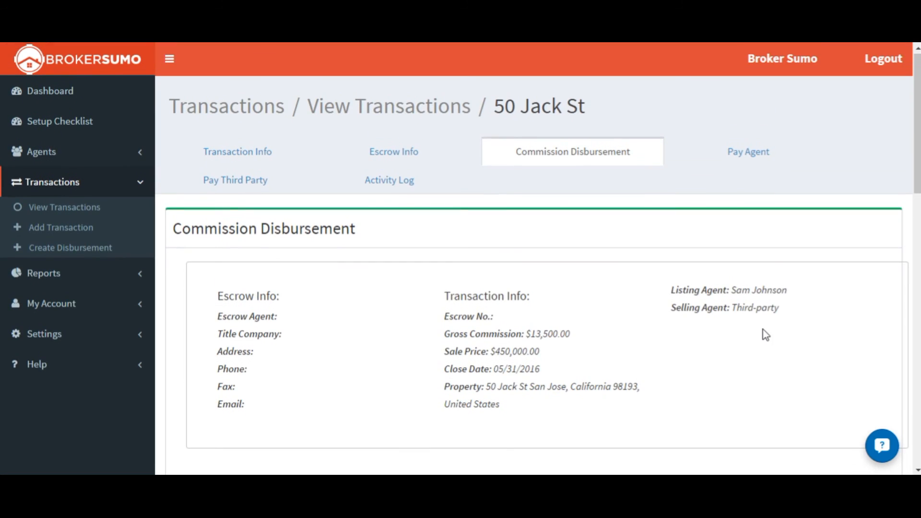
left_click(747, 152)
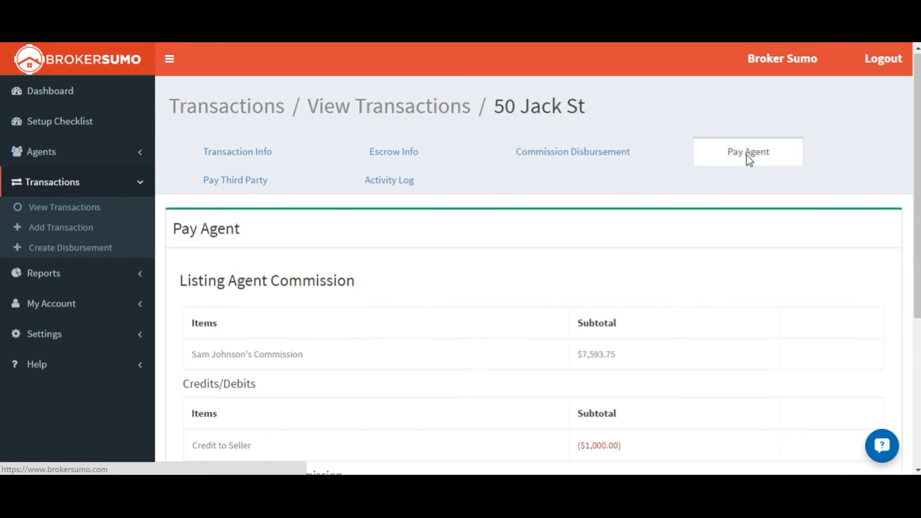
Mark the $6,593.75 agent commission as paid and bring up the Pay Third Party form
scroll("down", 3)
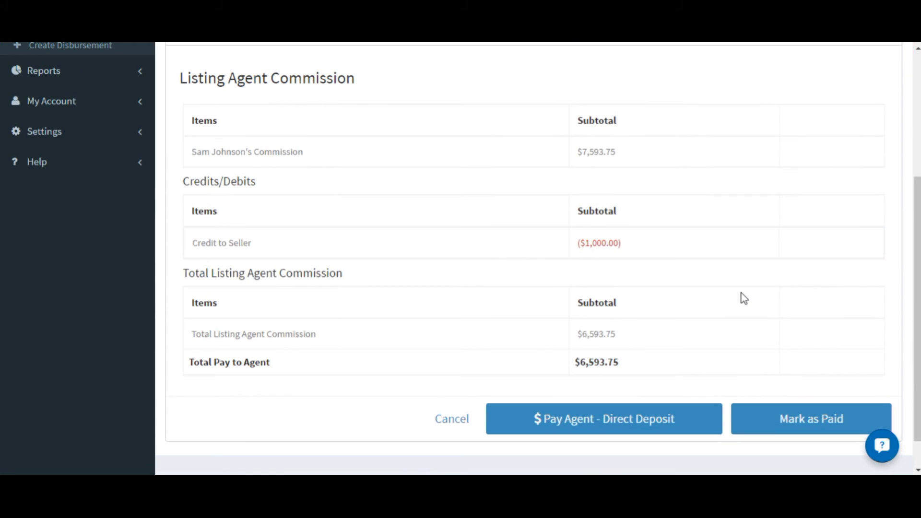
mouse_move(626, 321)
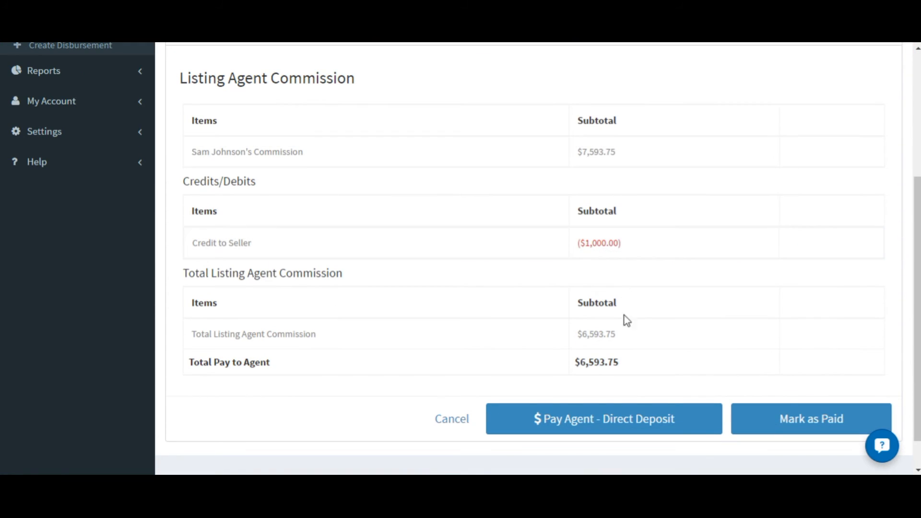
mouse_move(603, 419)
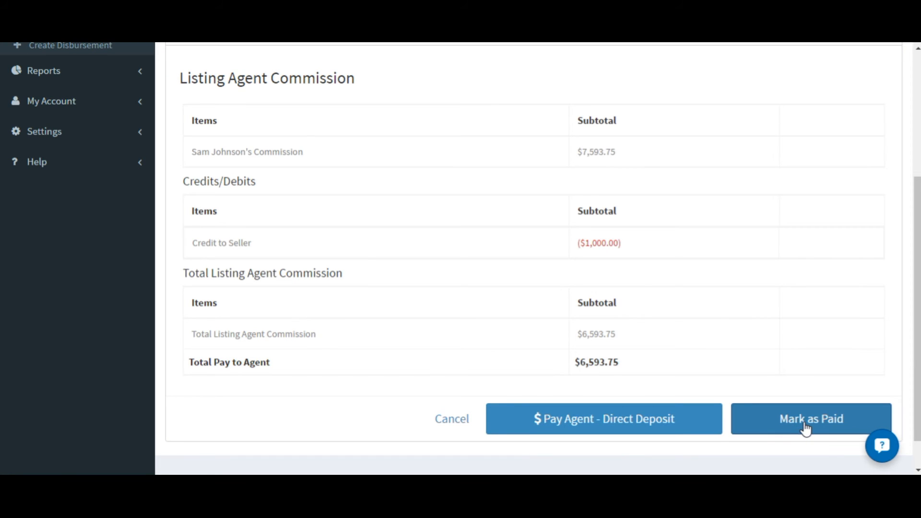
left_click(810, 418)
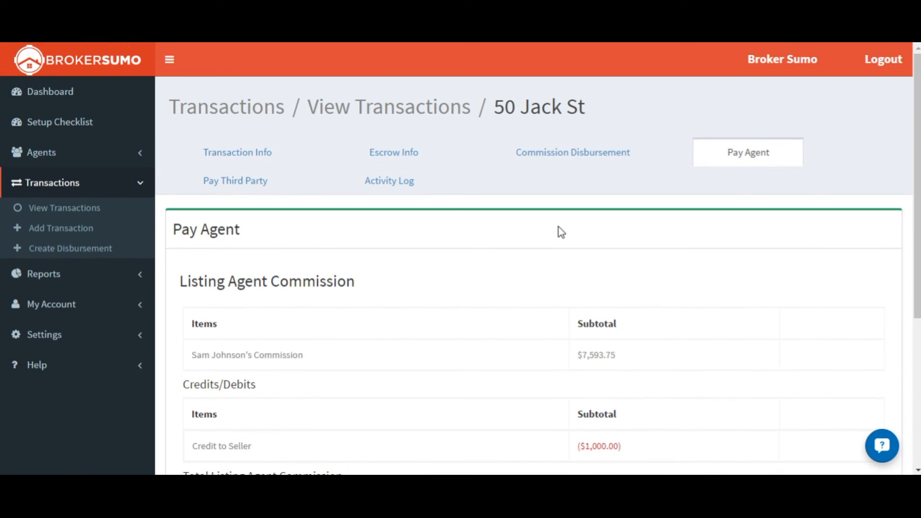
left_click(234, 181)
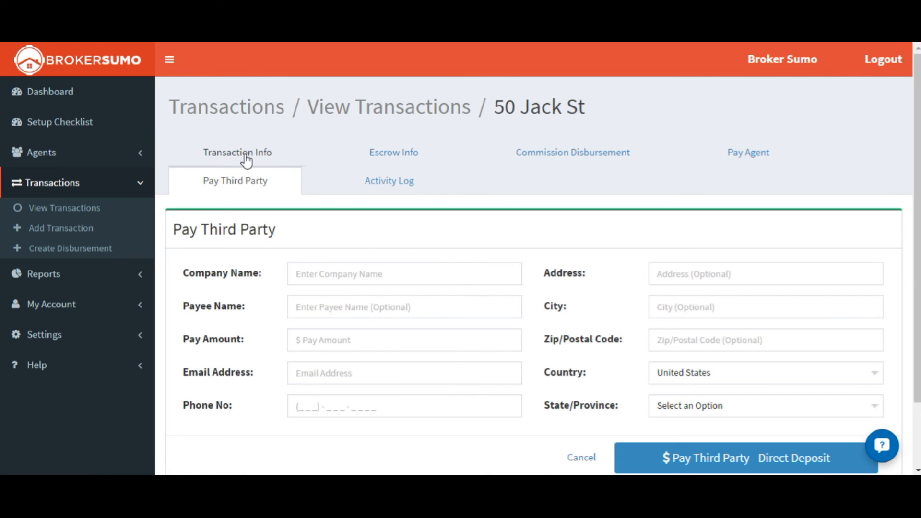
Tick the remaining task checklist items to reach 100%, save changes, and return to View Transactions
left_click(236, 153)
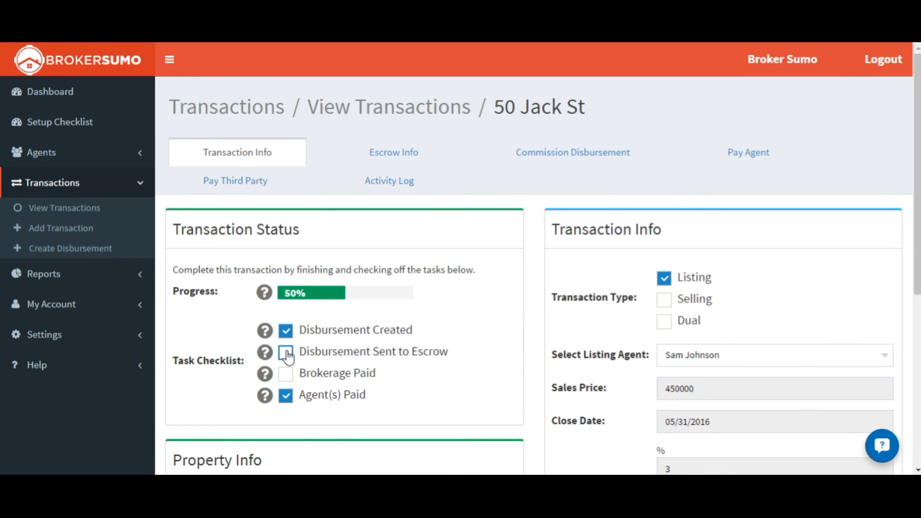
left_click(286, 352)
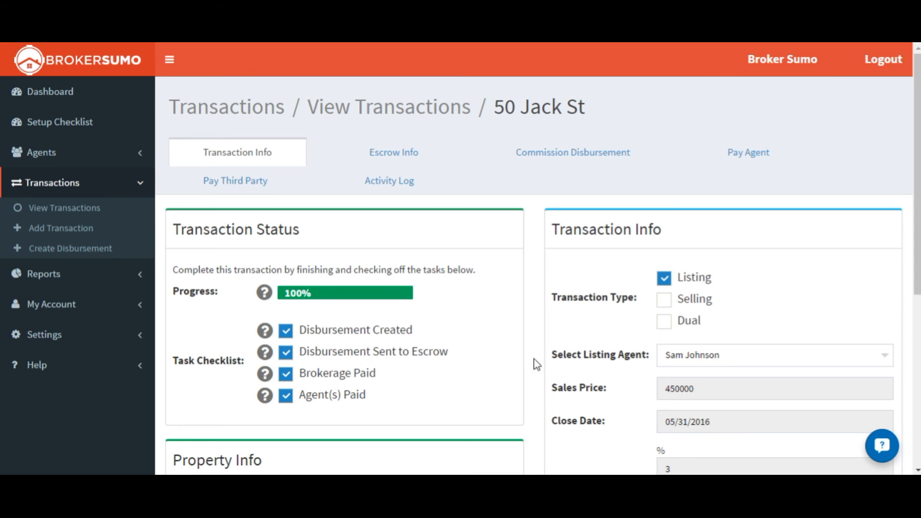
scroll("down", 3)
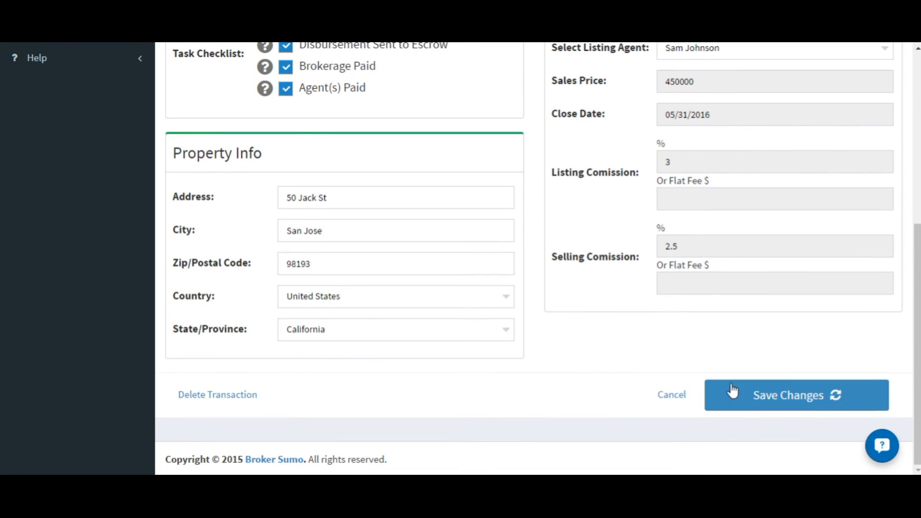
left_click(787, 394)
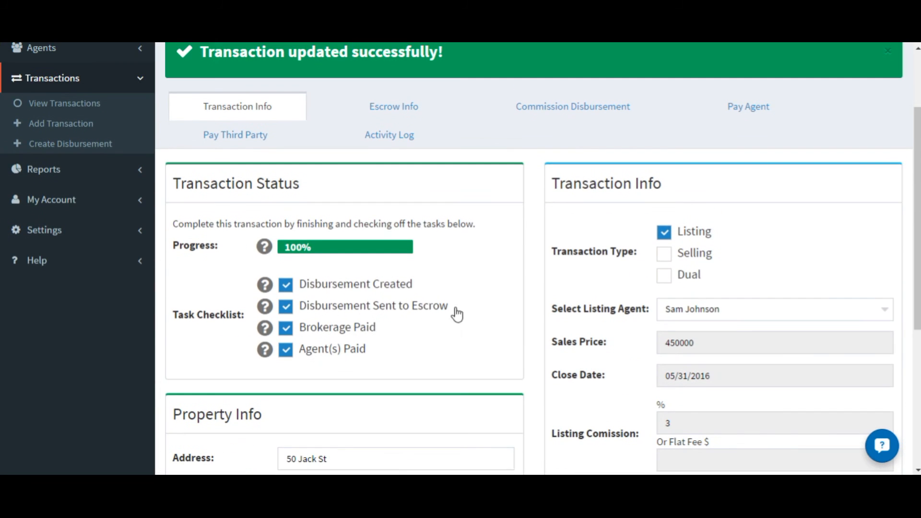
mouse_move(304, 260)
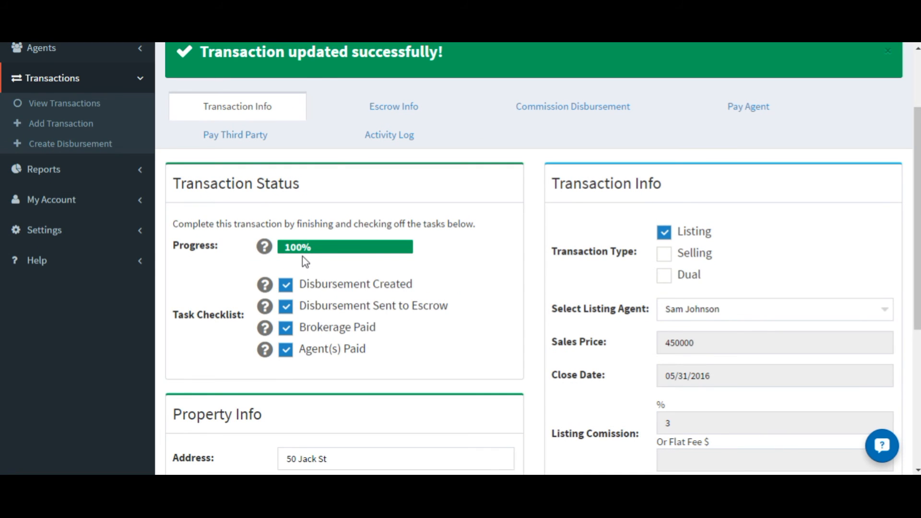
left_click(64, 104)
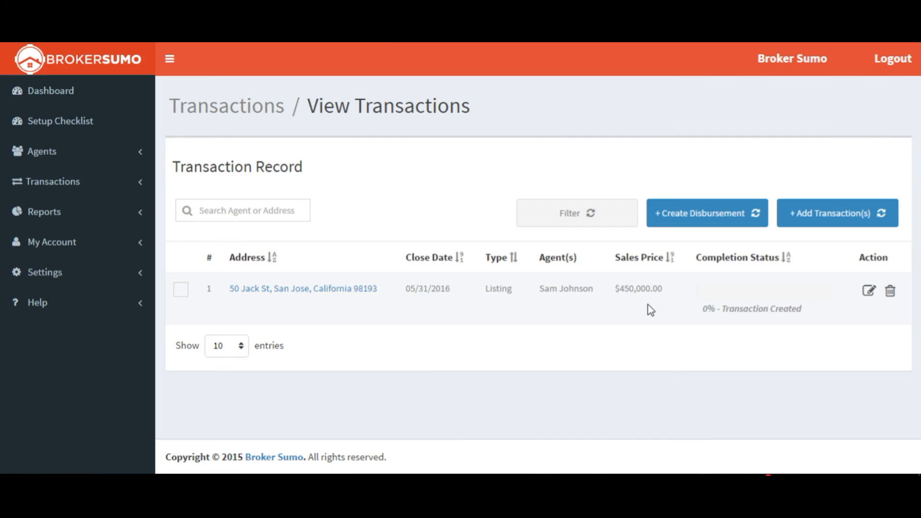
Show the account's API Key page from BrokerSumo's Settings menu
left_click(45, 271)
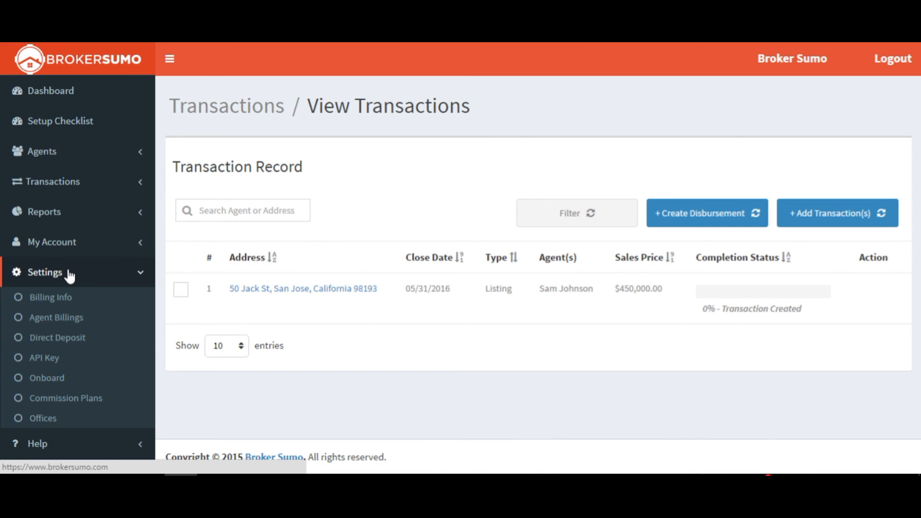
left_click(43, 357)
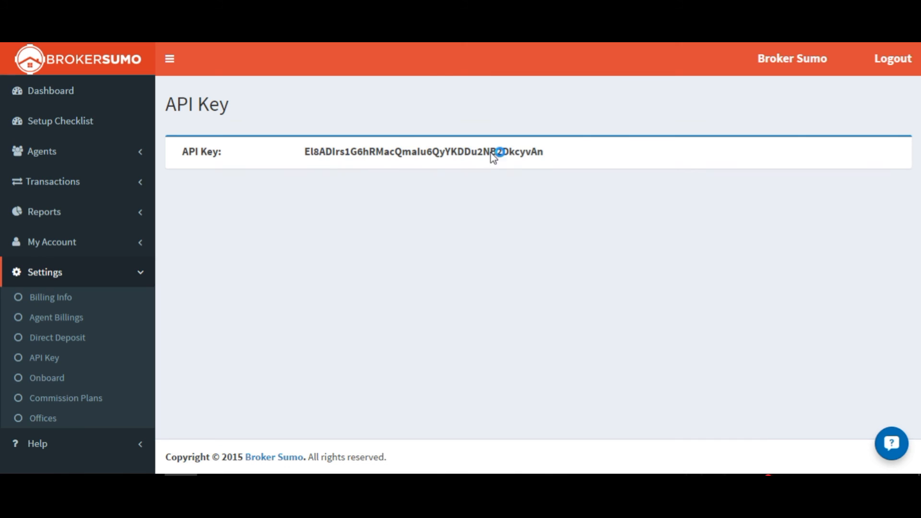
mouse_move(556, 157)
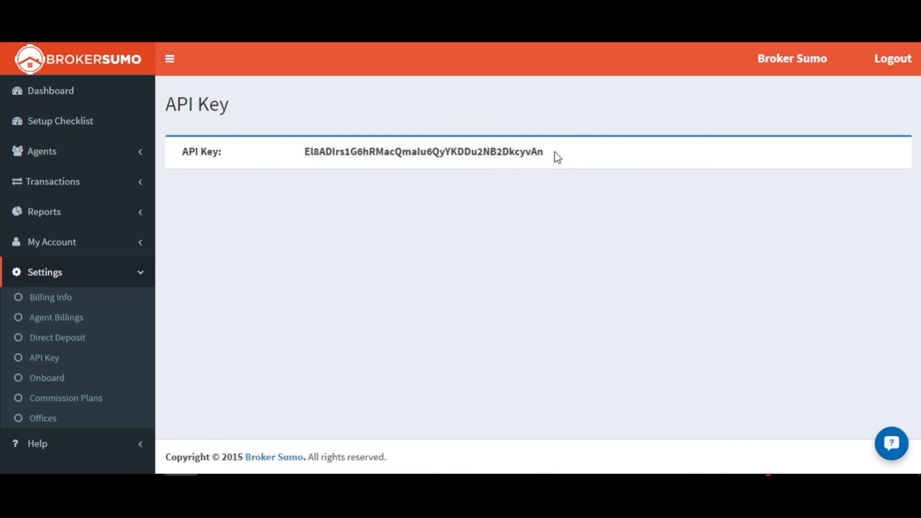
mouse_move(267, 40)
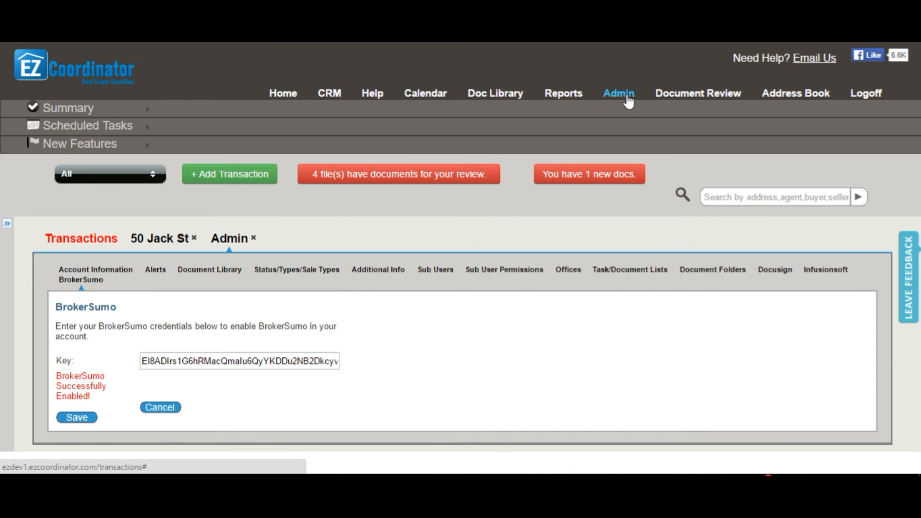
mouse_move(61, 281)
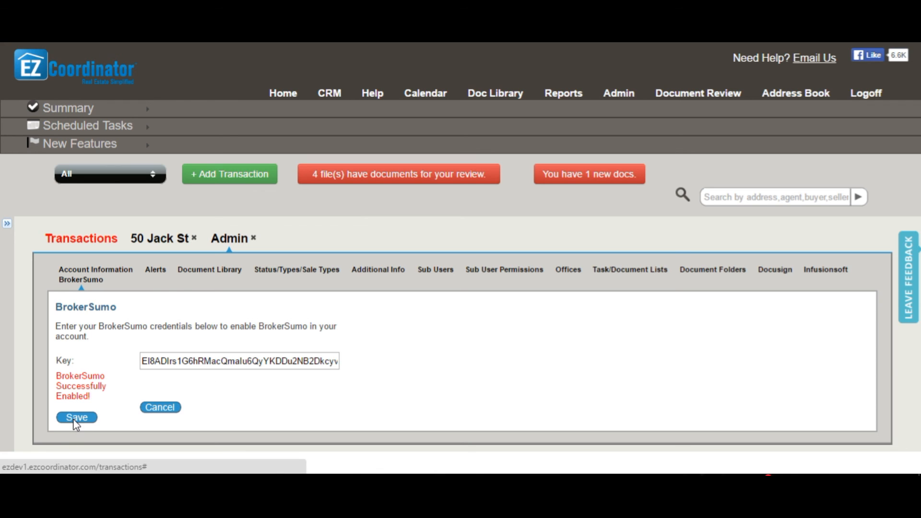
mouse_move(218, 403)
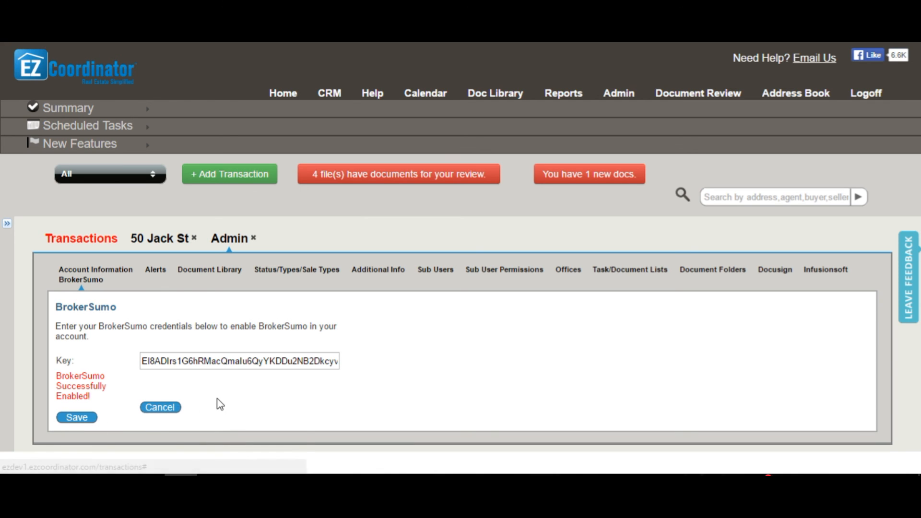